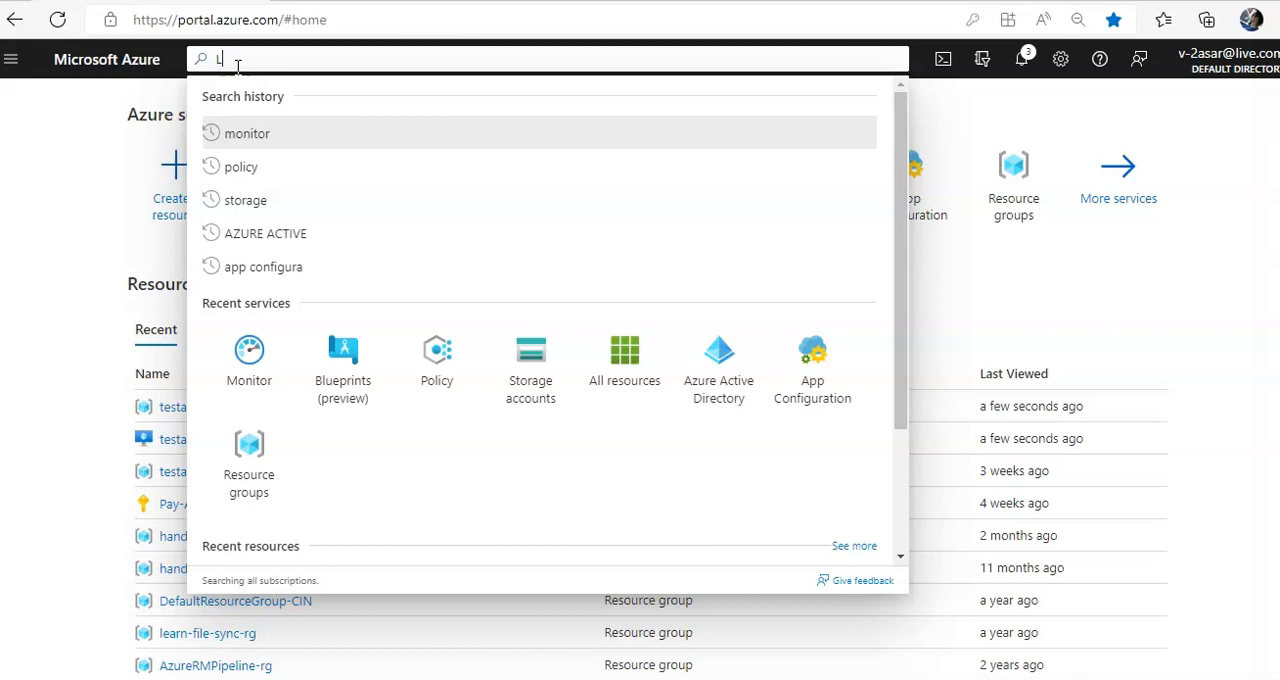
Step: Find Log Analytics workspaces via search and start creating a new workspace
text(LOG ANA)
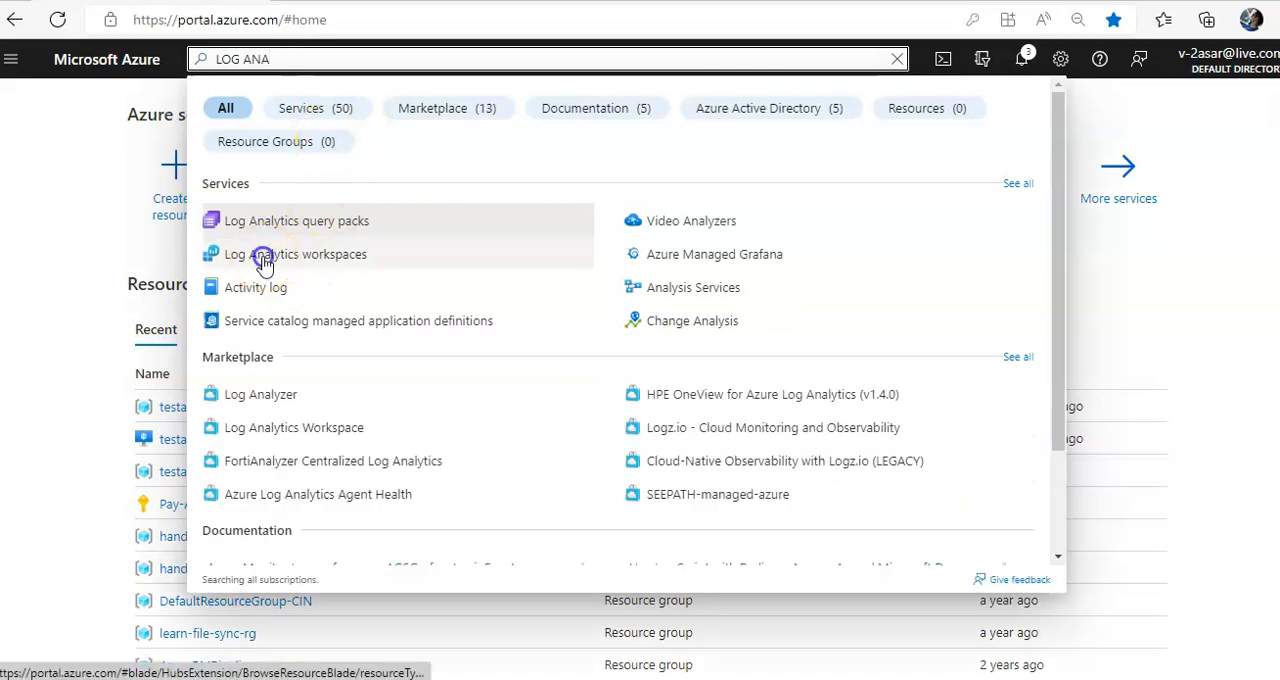
click(265, 254)
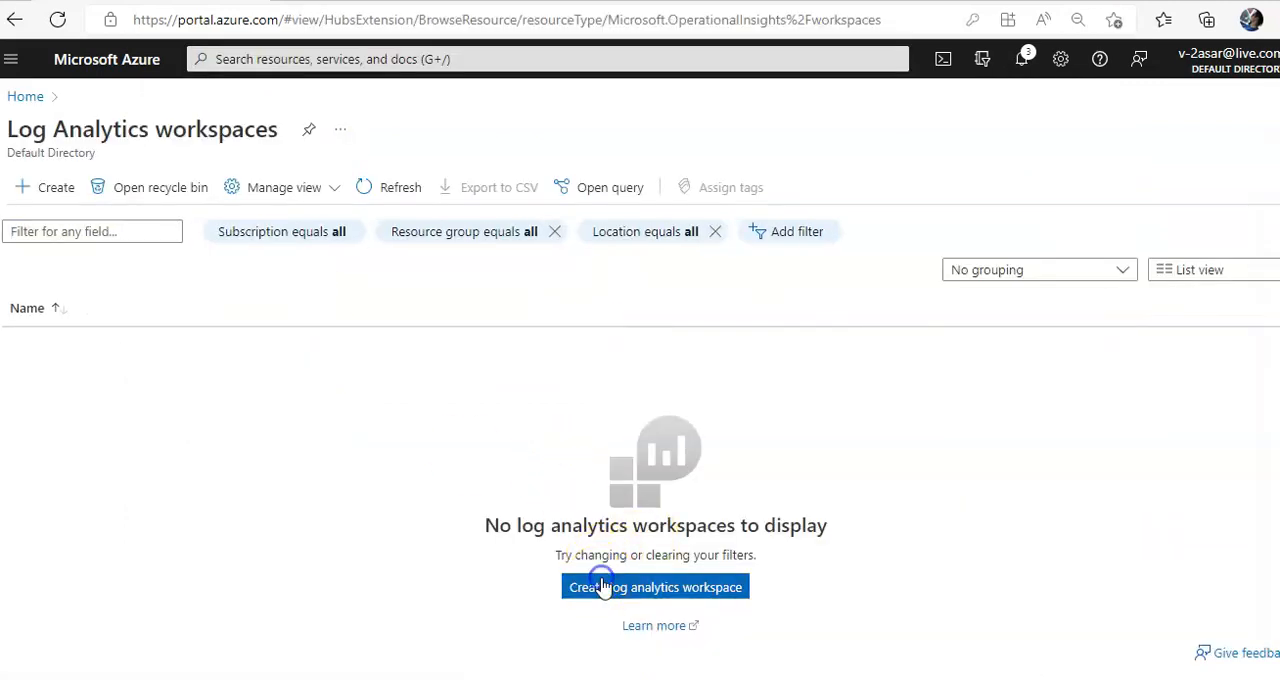
click(655, 587)
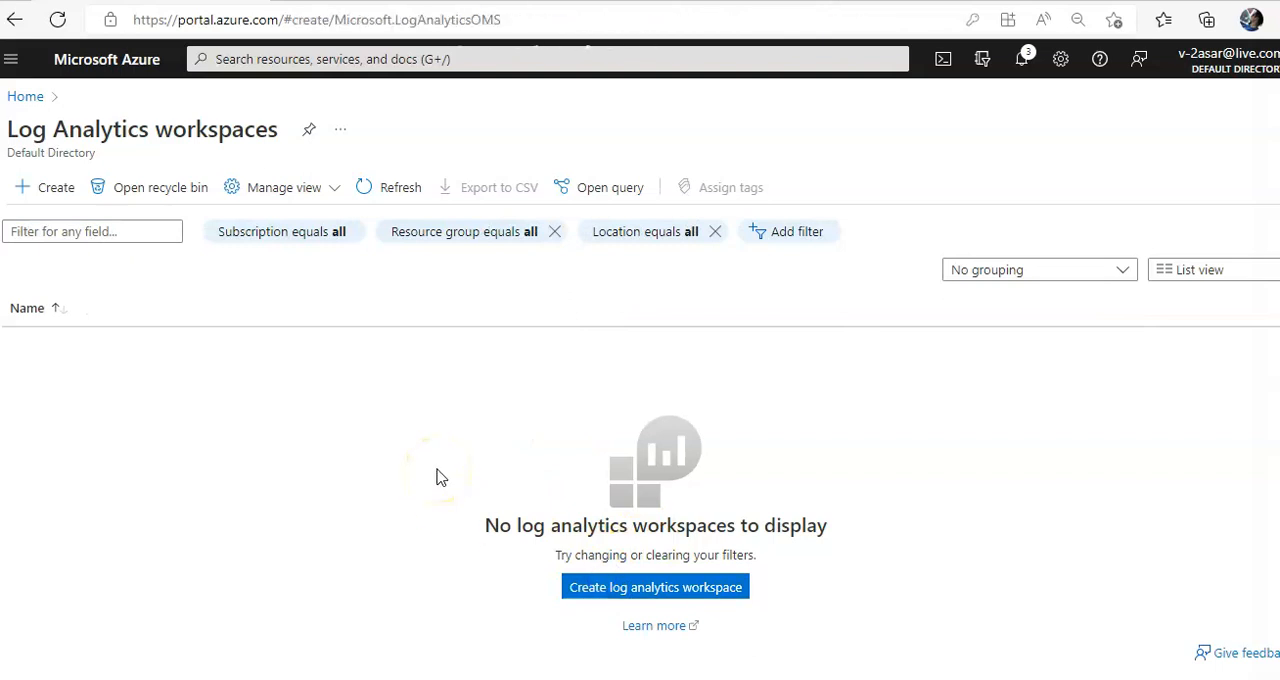
Step: Choose resource group testasarmig and name the workspace TESTASARLOGWORKSPACE
click(655, 587)
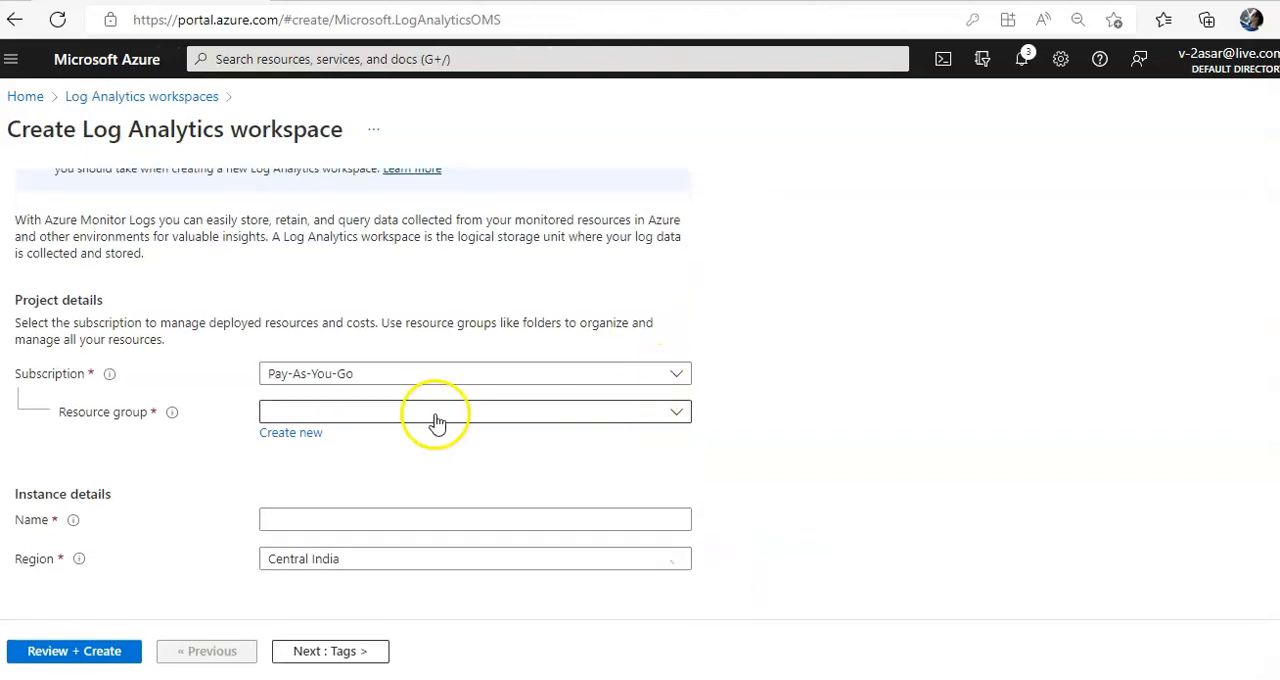
click(475, 411)
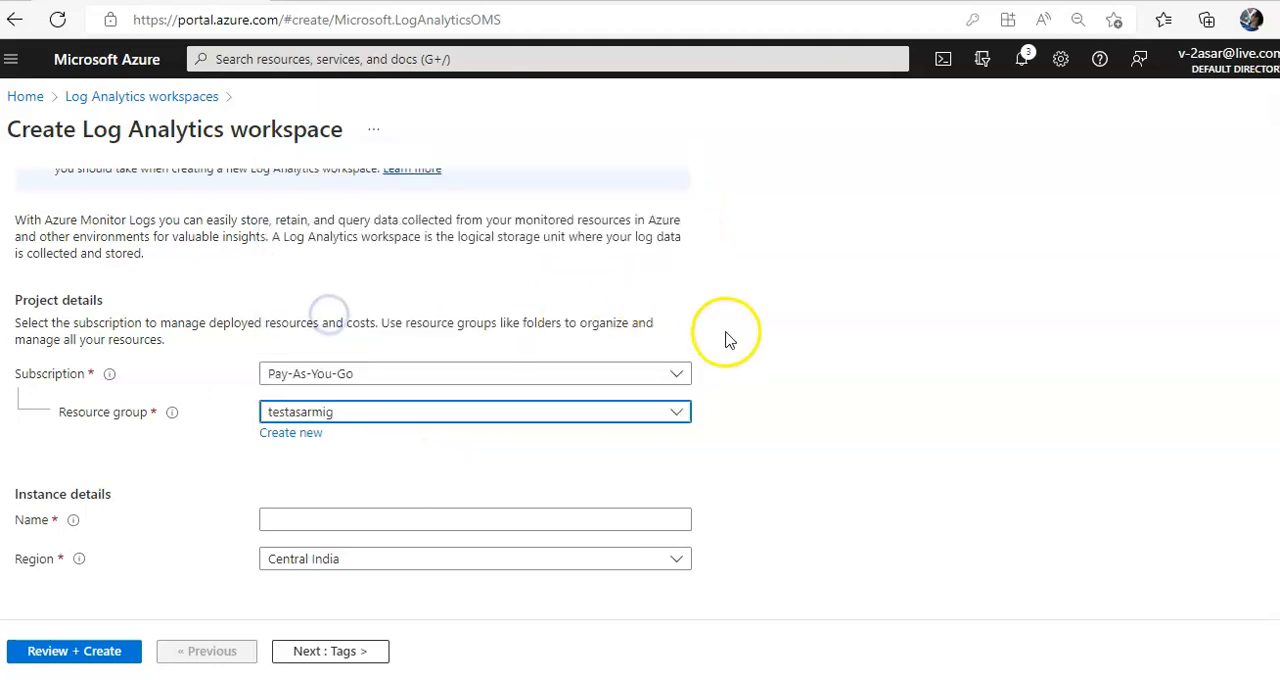
click(475, 519)
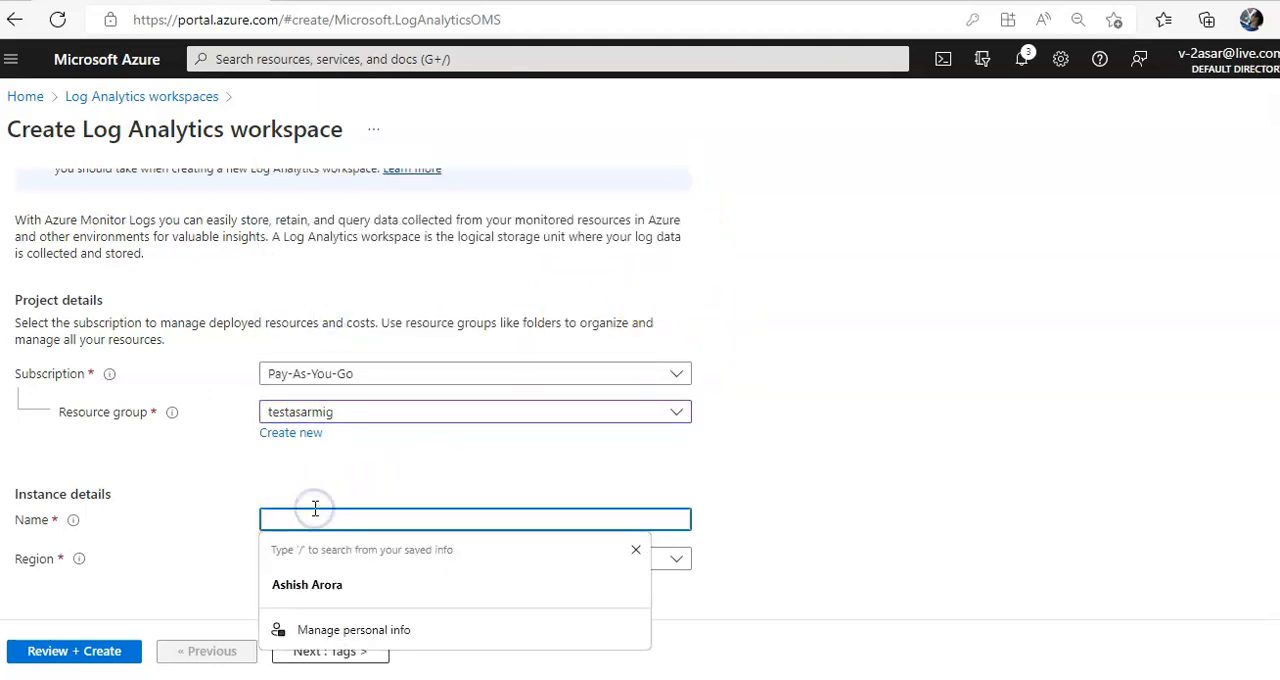
text(TESTASAR)
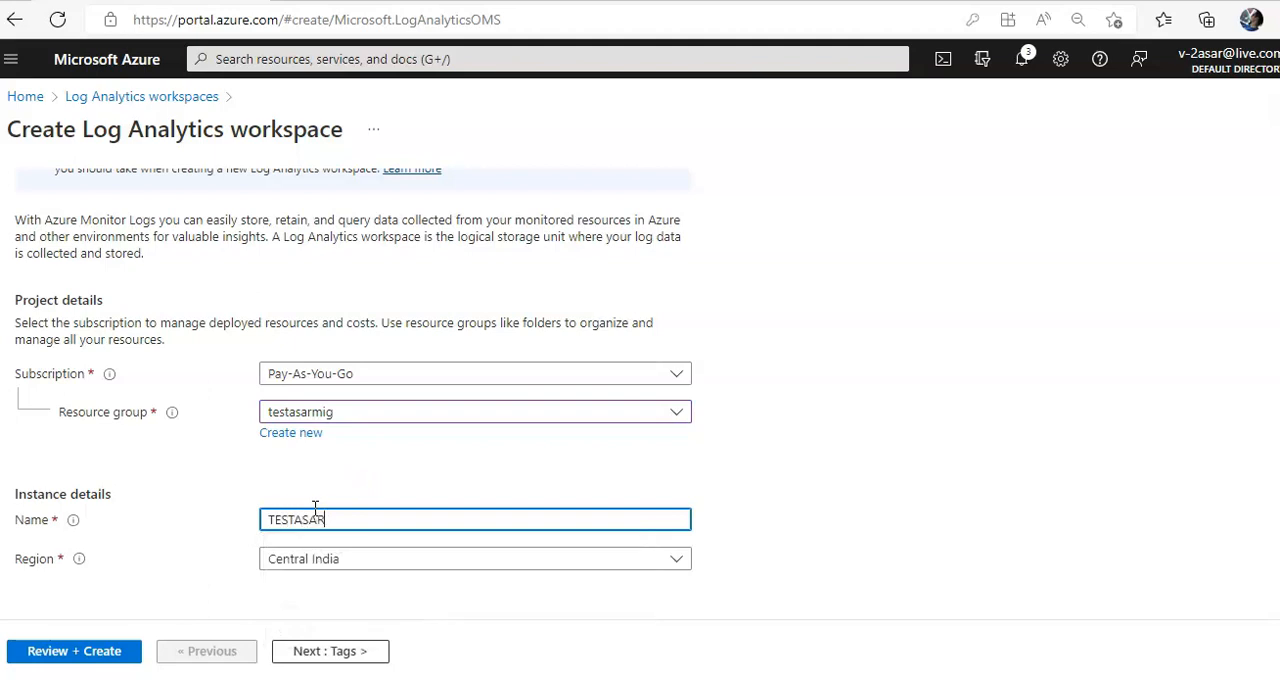
text(LOGWORKSPACE)
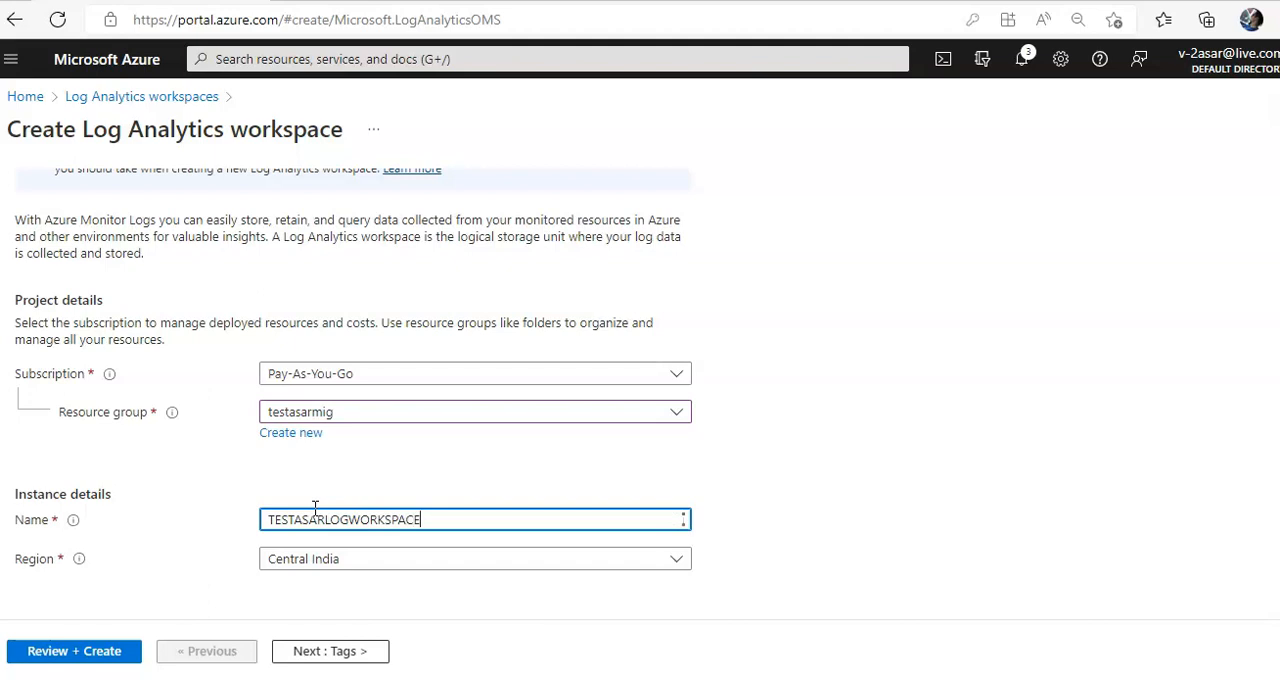
mouse_move(475, 535)
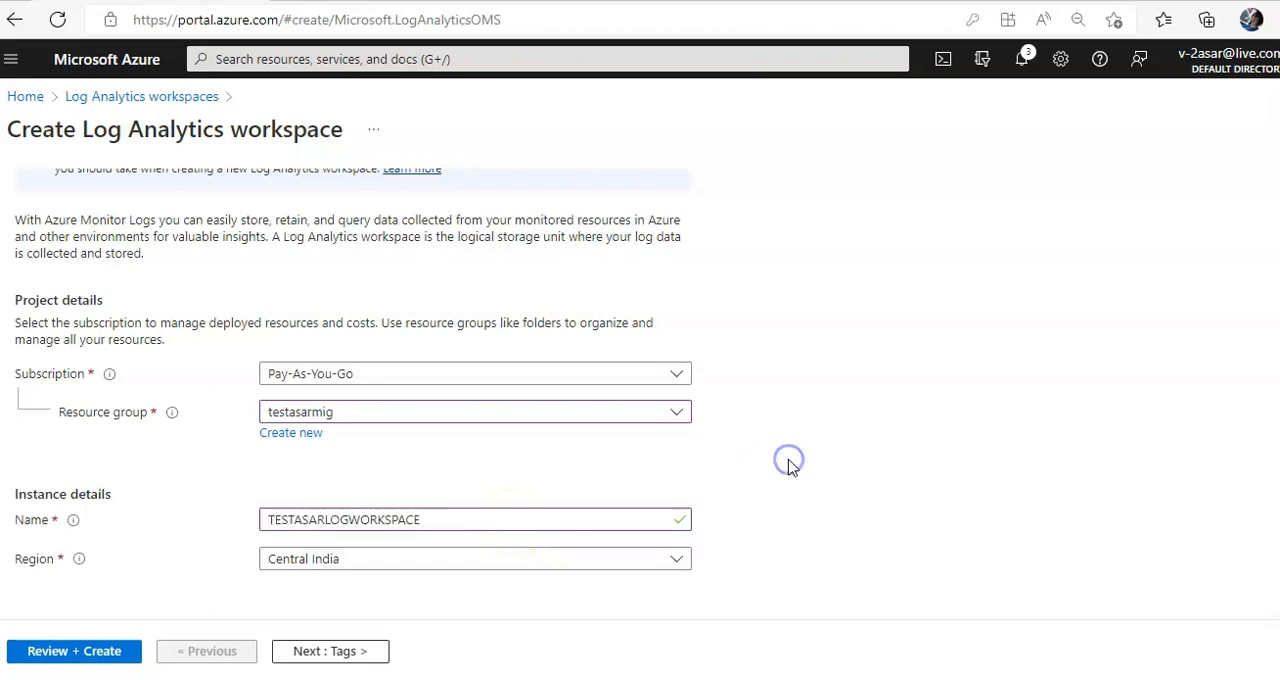
Step: Set the region to East US and proceed to the review summary
click(474, 558)
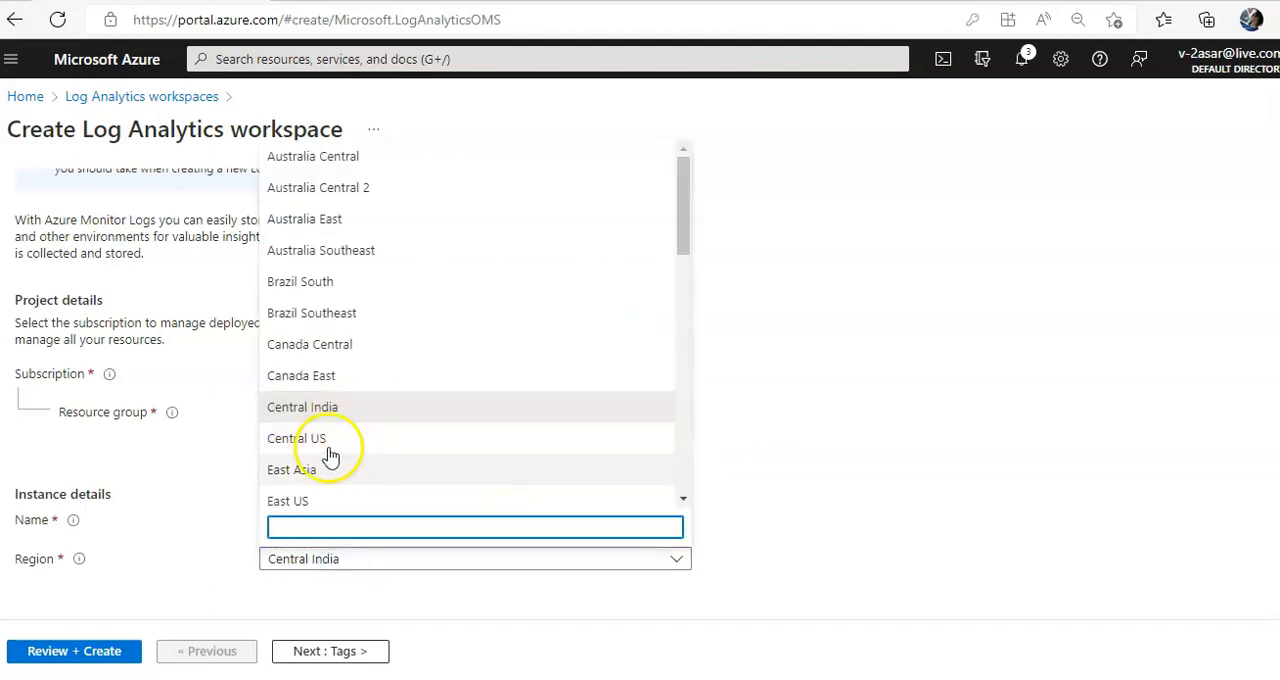
click(287, 501)
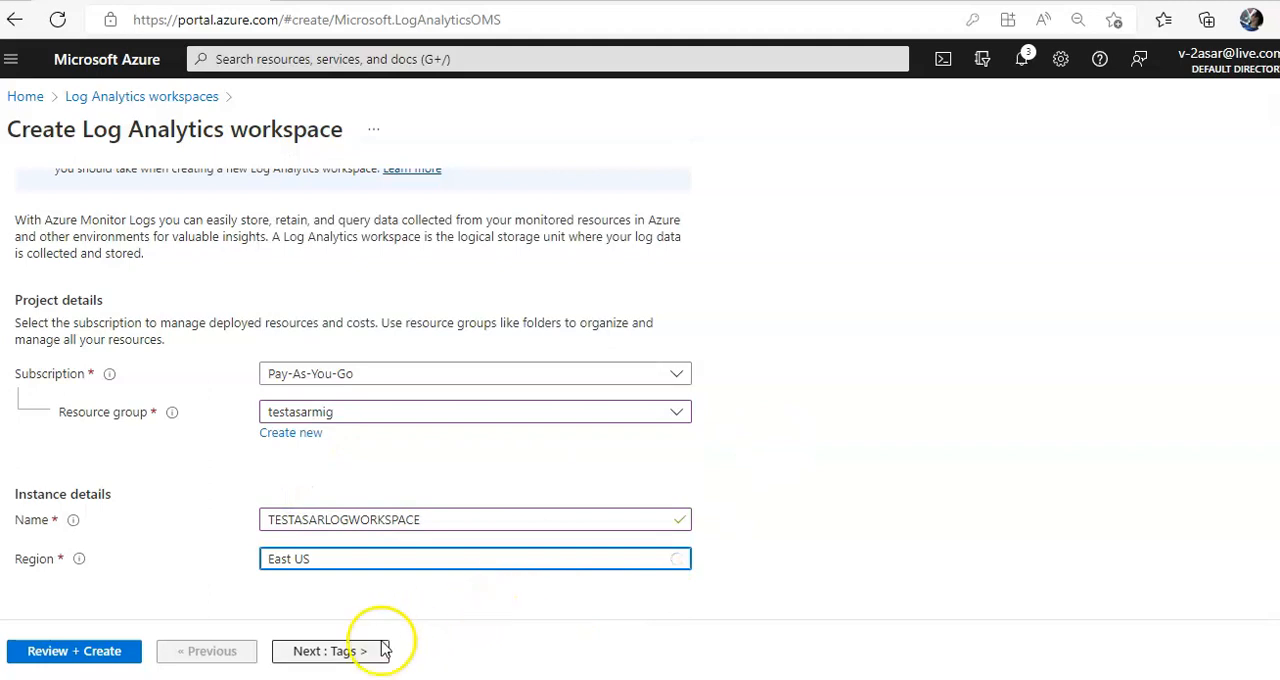
click(330, 651)
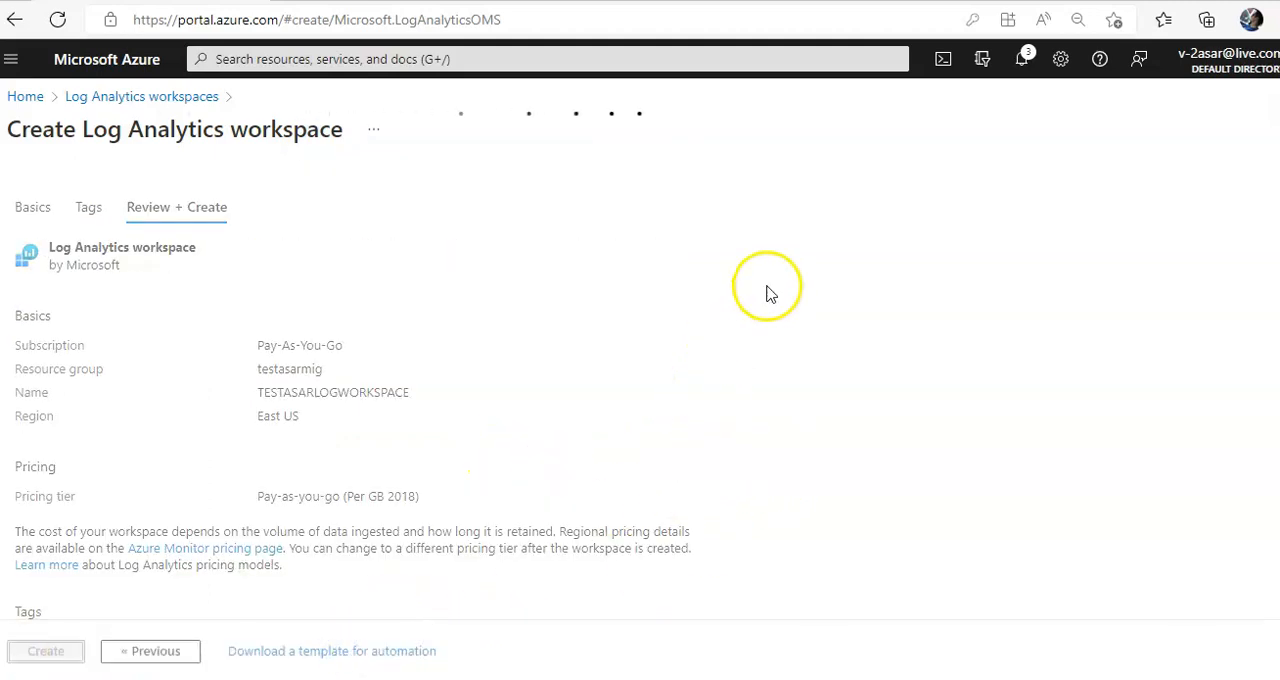
Step: Create TESTASARLOGWORKSPACE and go to the deployed resource
click(45, 651)
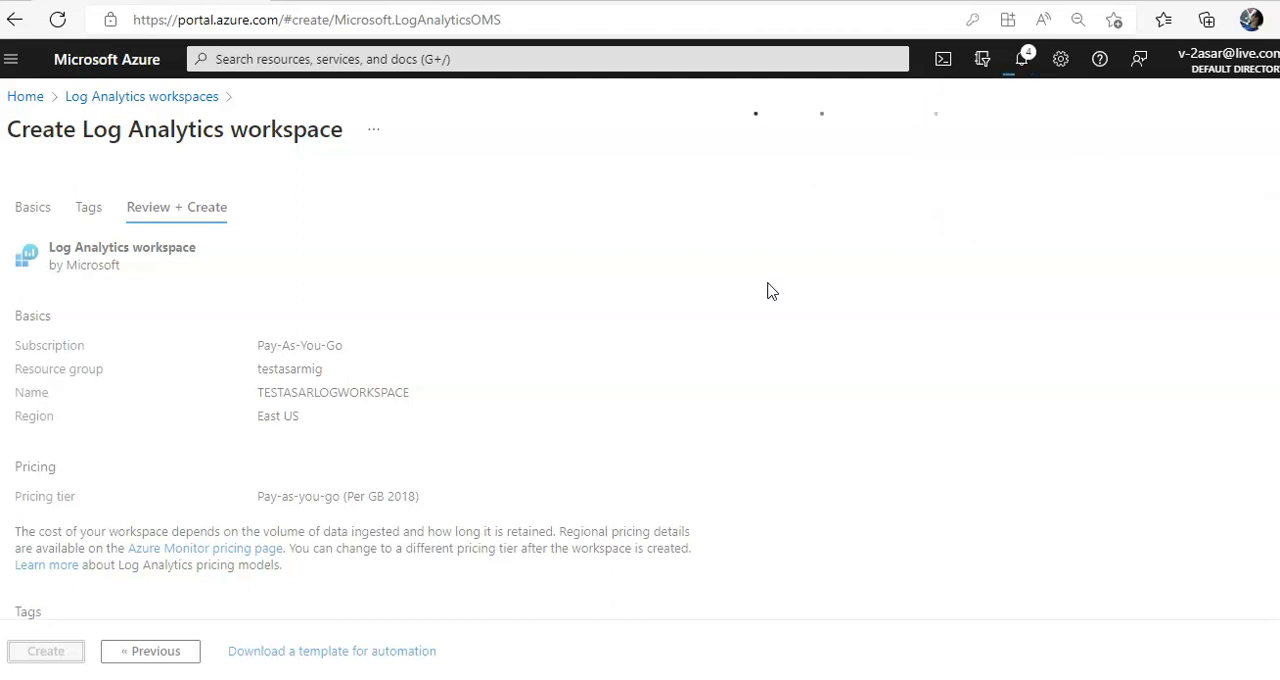
click(45, 651)
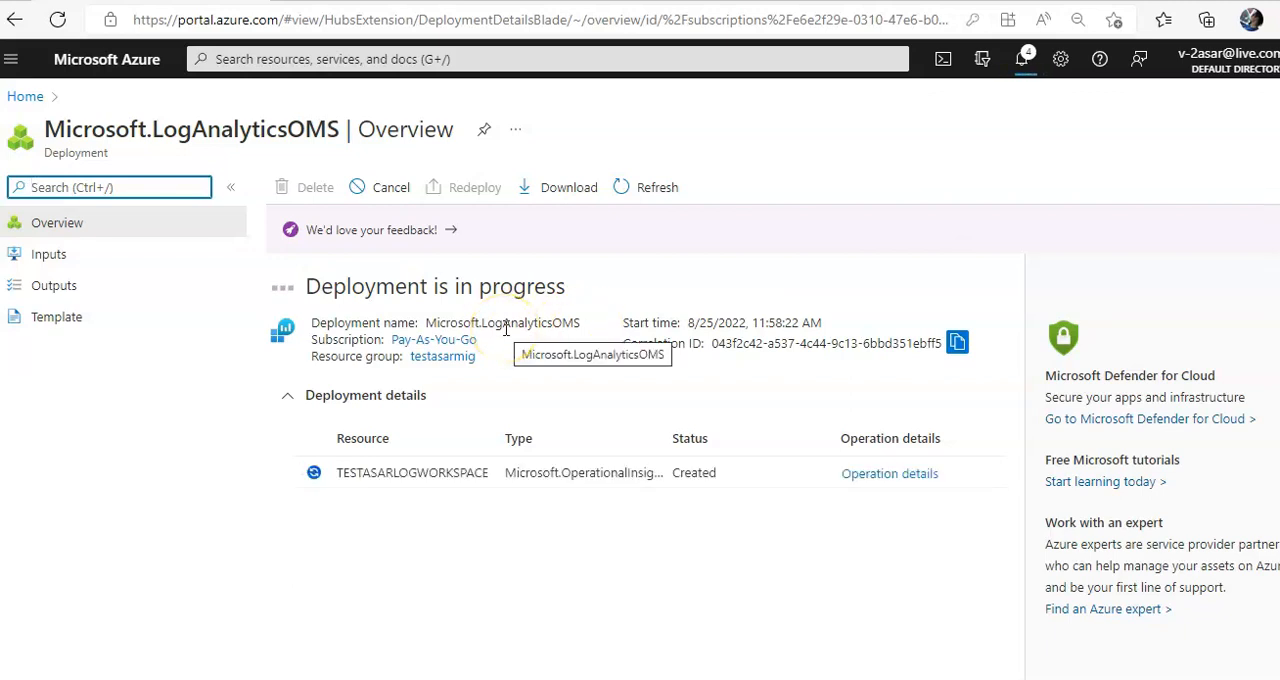
mouse_move(238, 438)
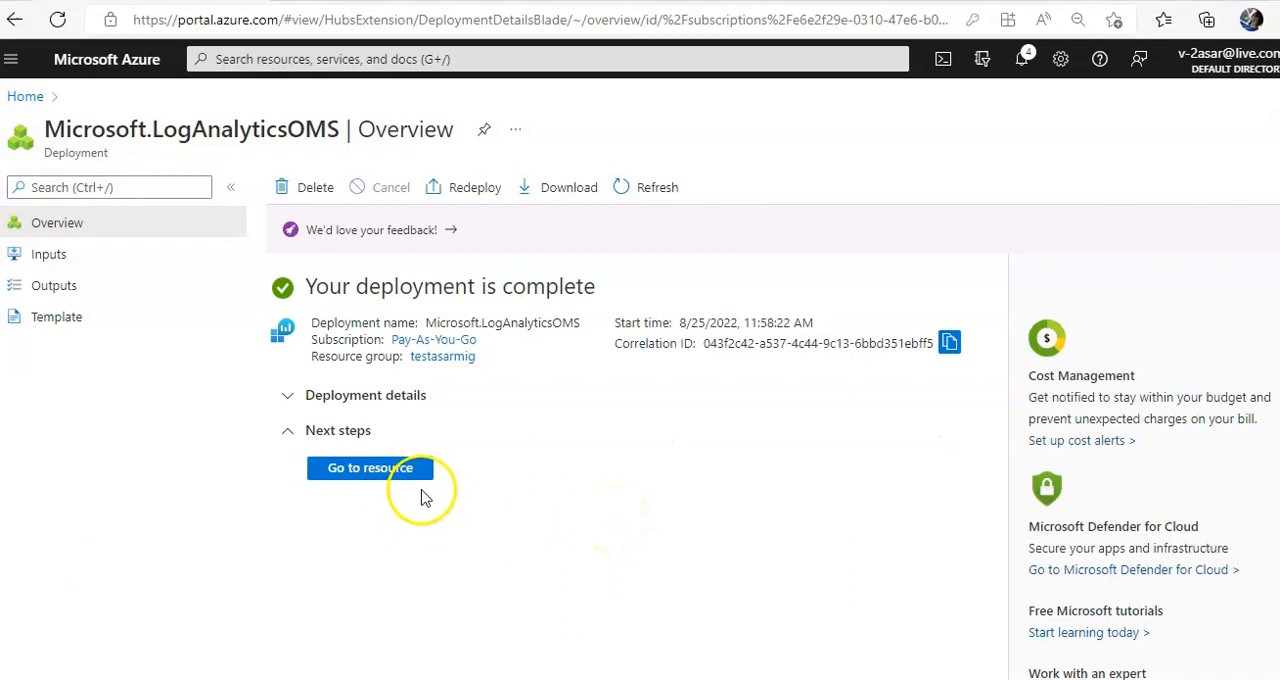
click(370, 467)
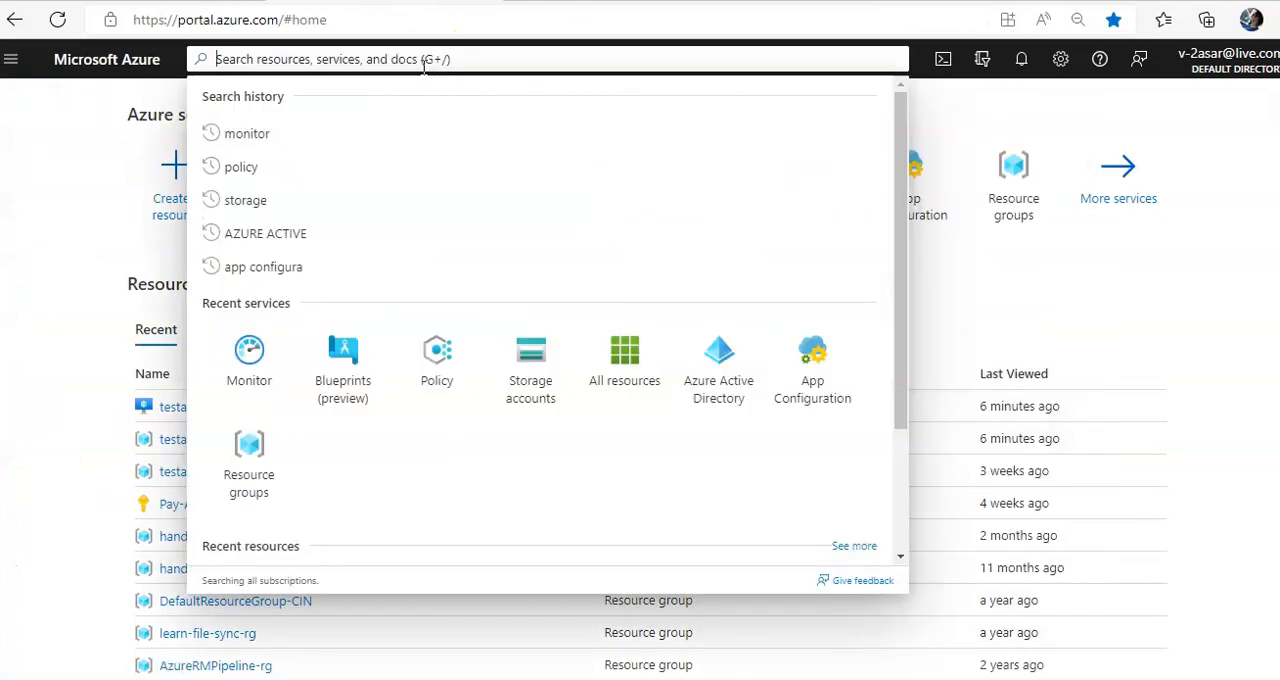
Step: Find Monitor via search and go to Virtual Machines under Insights
text(monitor)
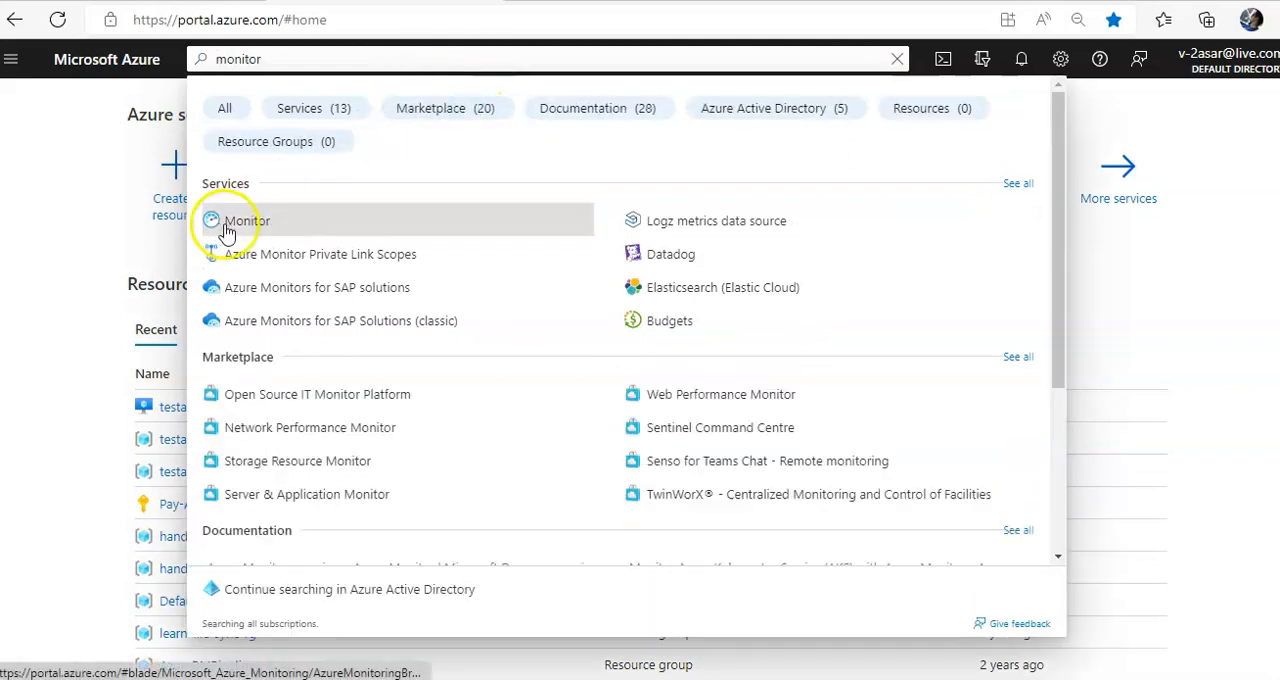
click(246, 221)
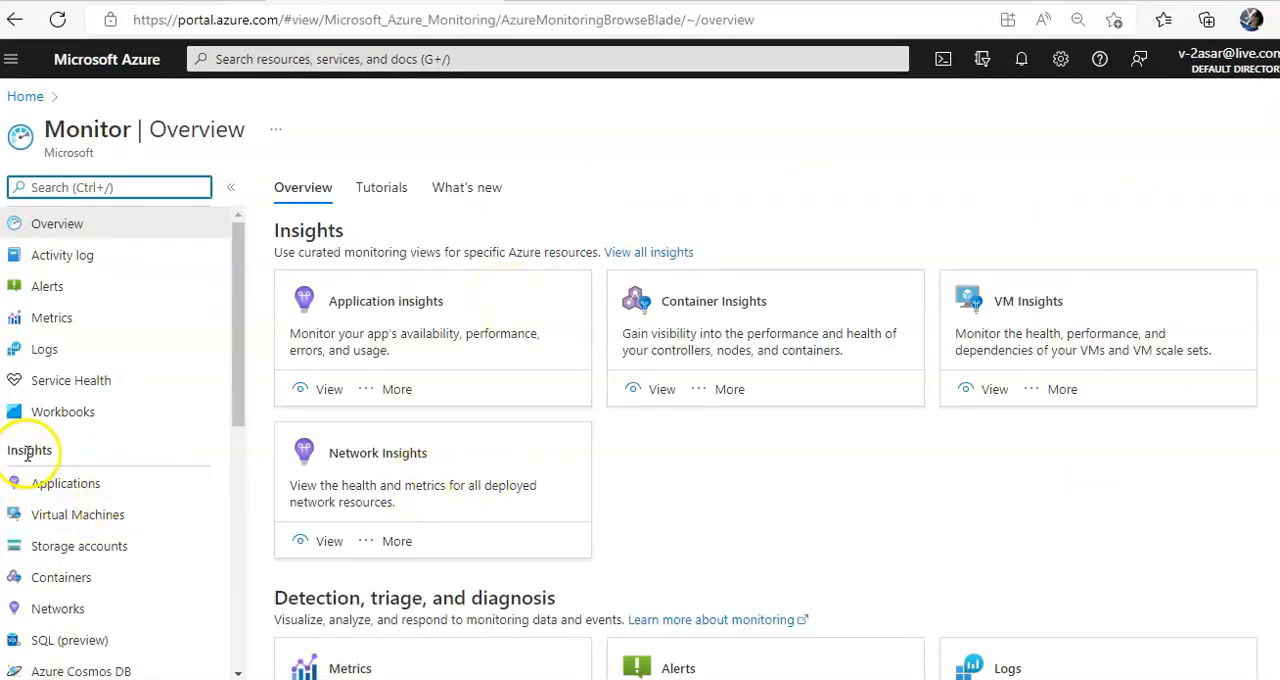
scroll(down, 3)
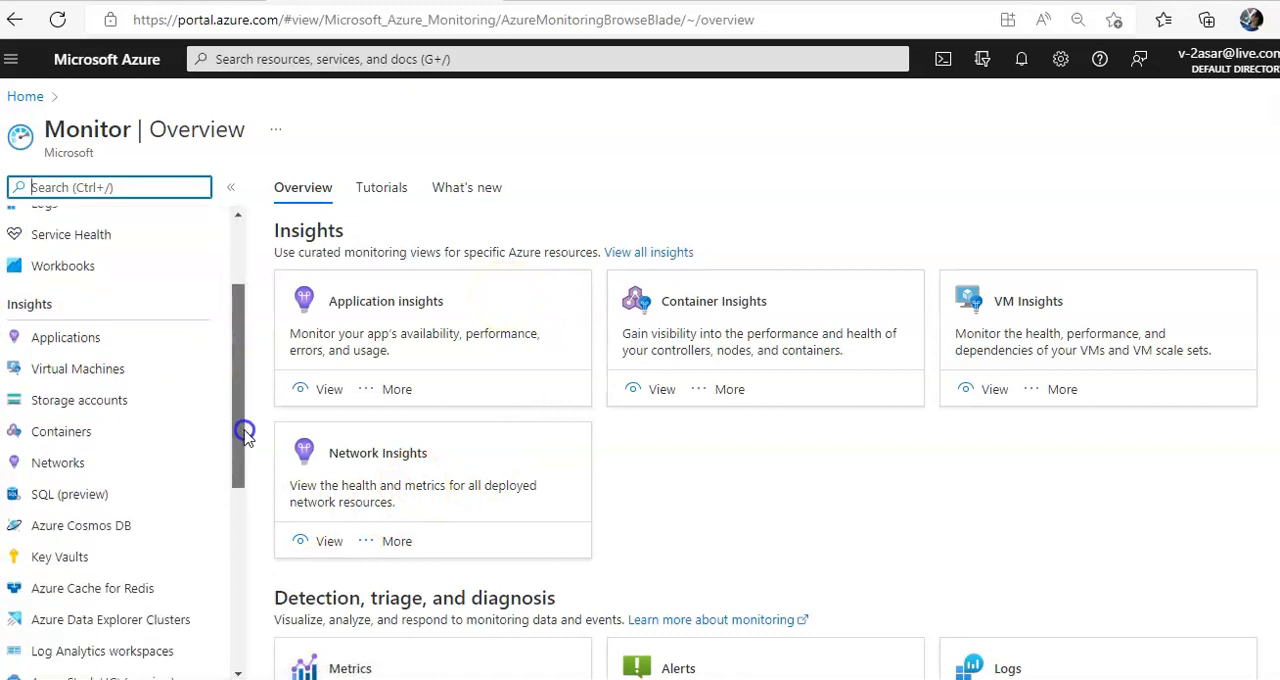
click(78, 368)
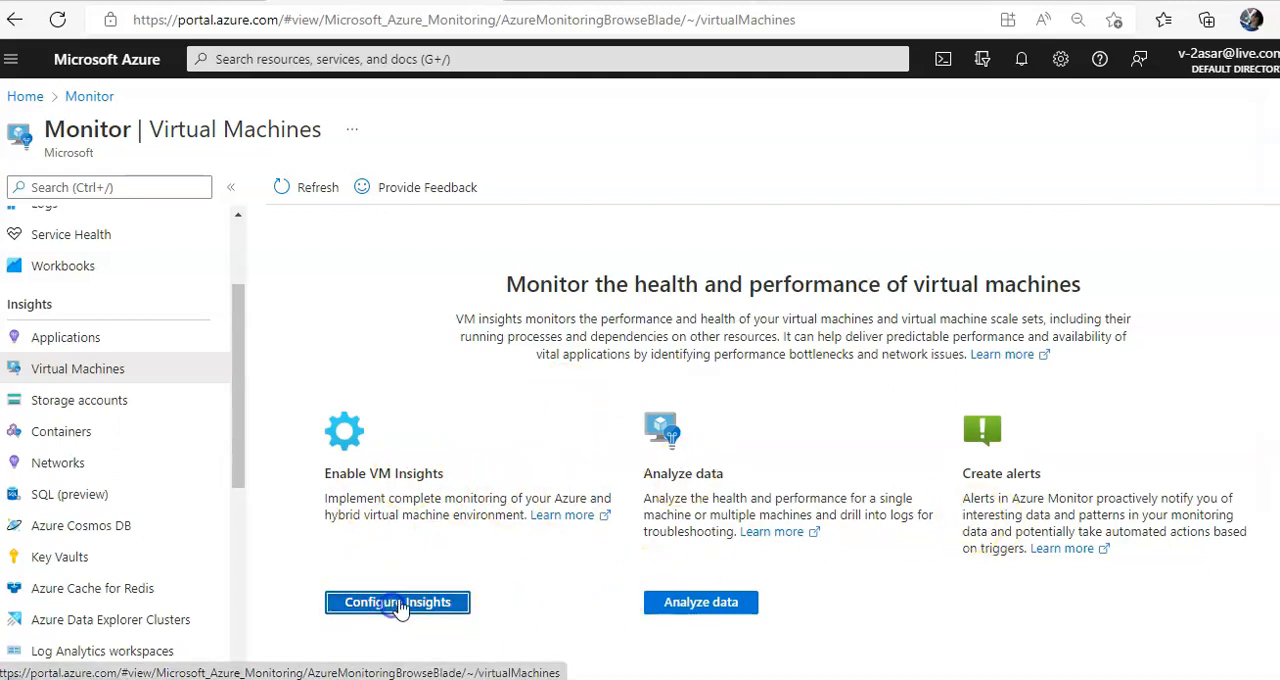
Step: Start configuring VM Insights and view the other onboarding options
click(397, 602)
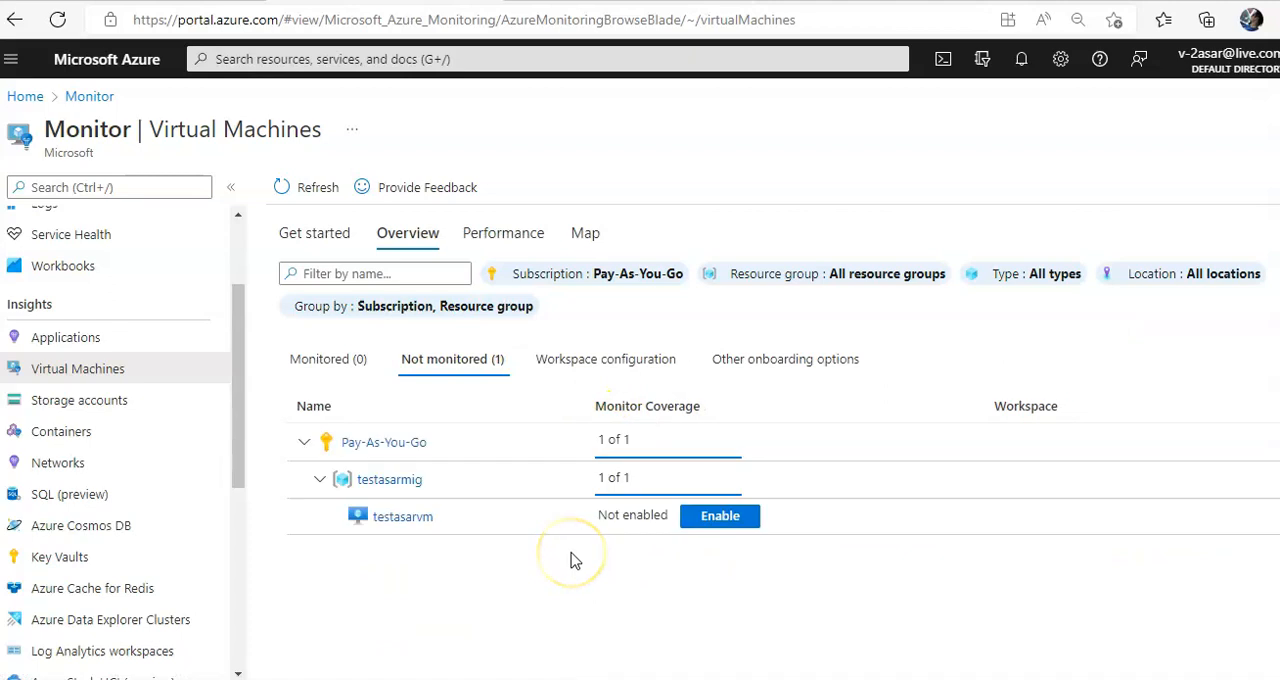
mouse_move(315, 390)
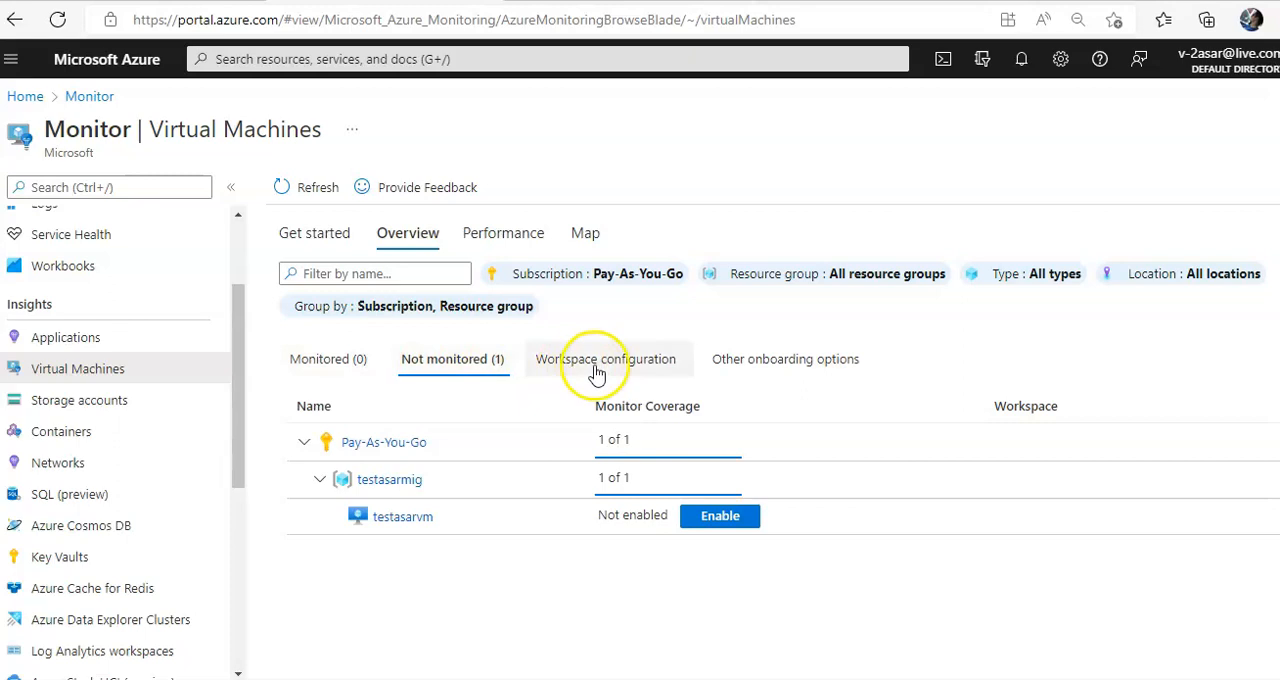
click(787, 359)
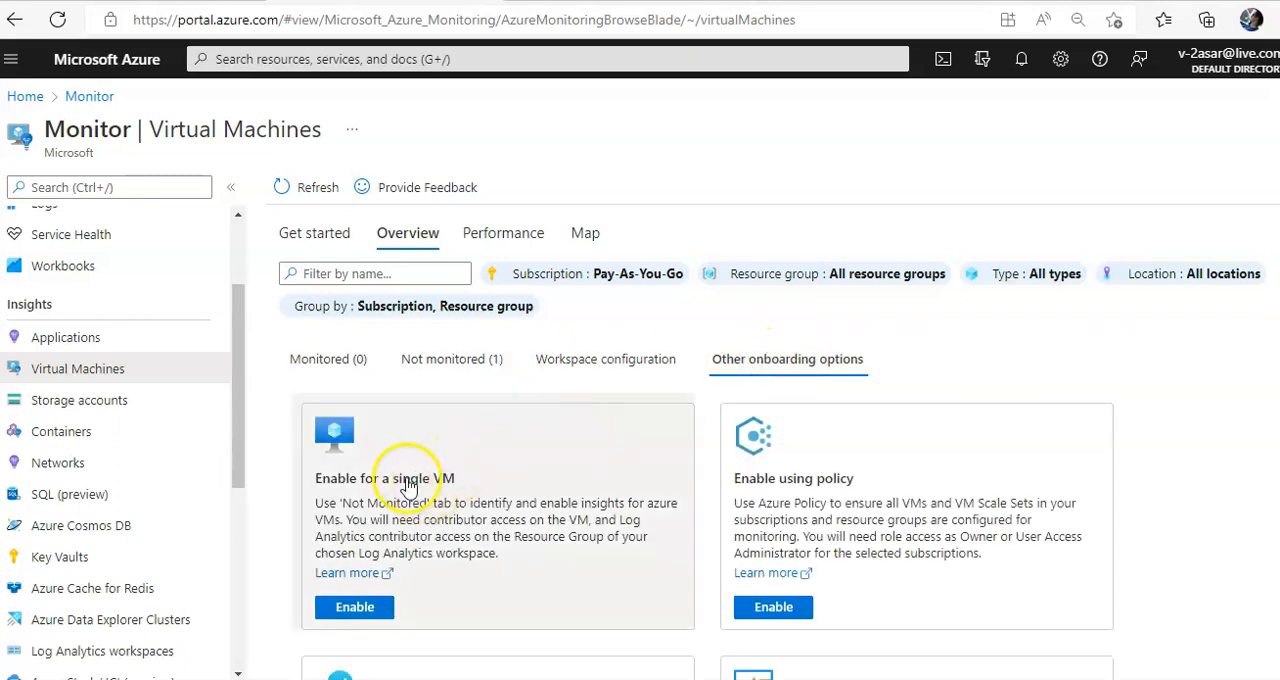
scroll(down, 3)
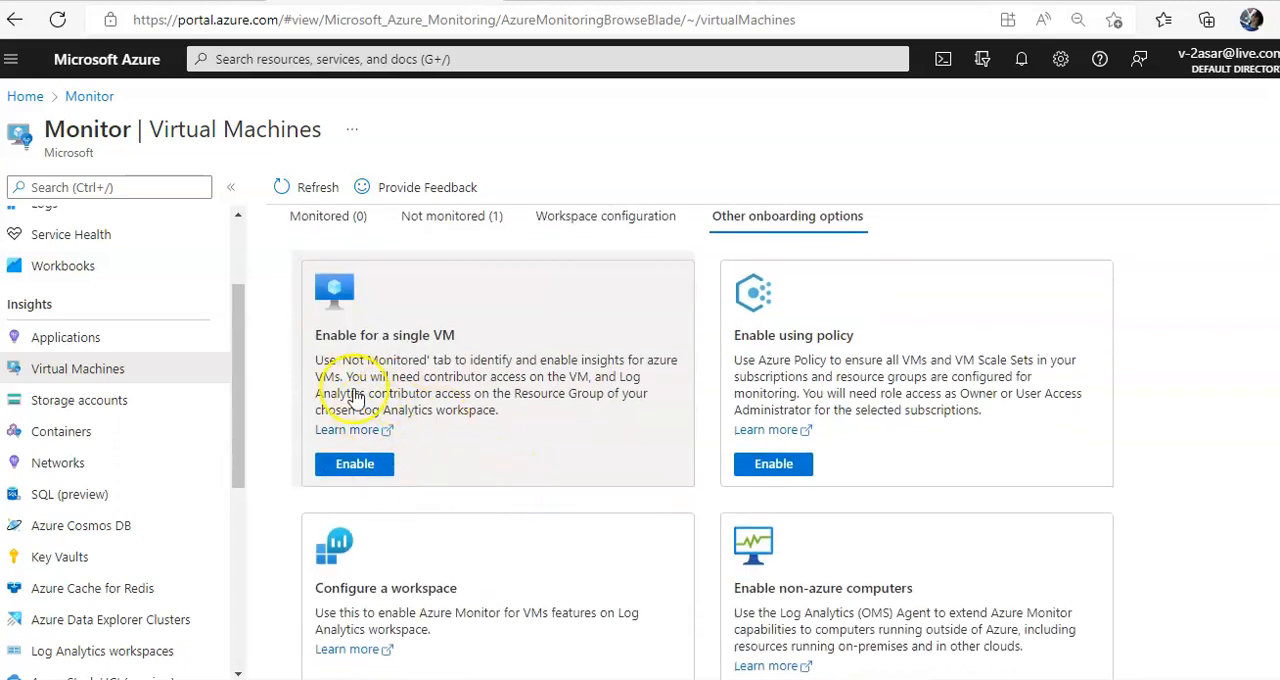
mouse_move(424, 378)
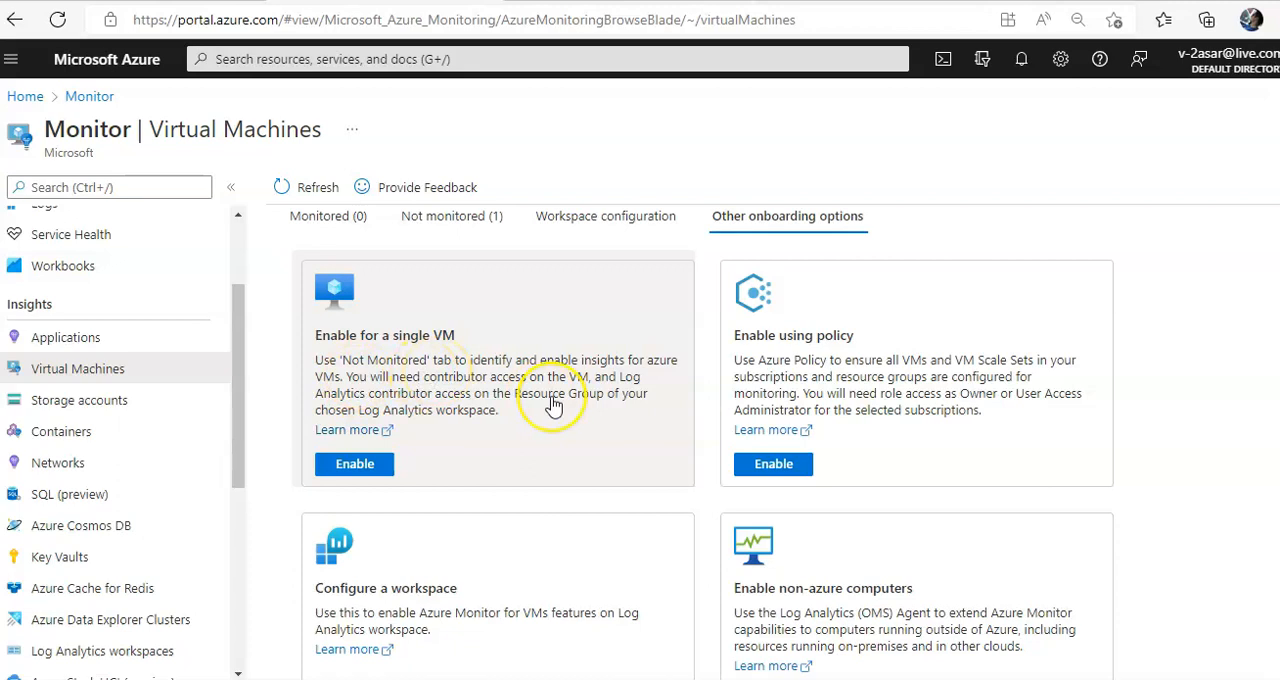
mouse_move(370, 410)
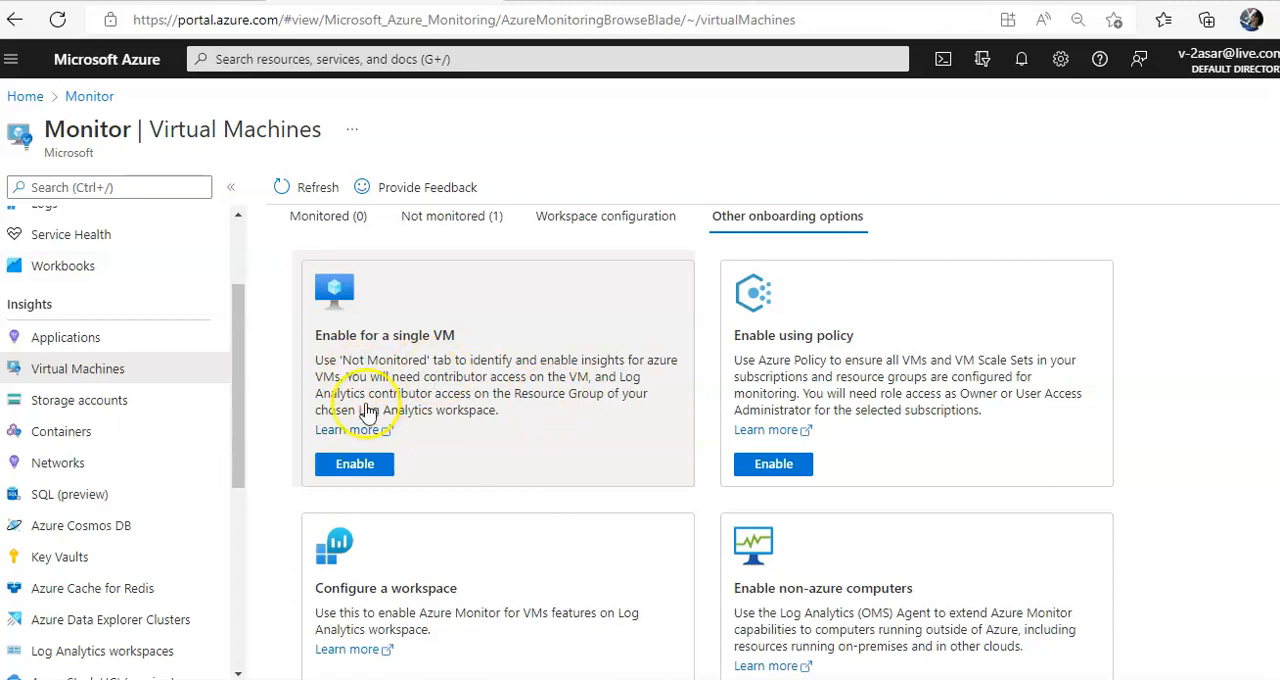
mouse_move(370, 405)
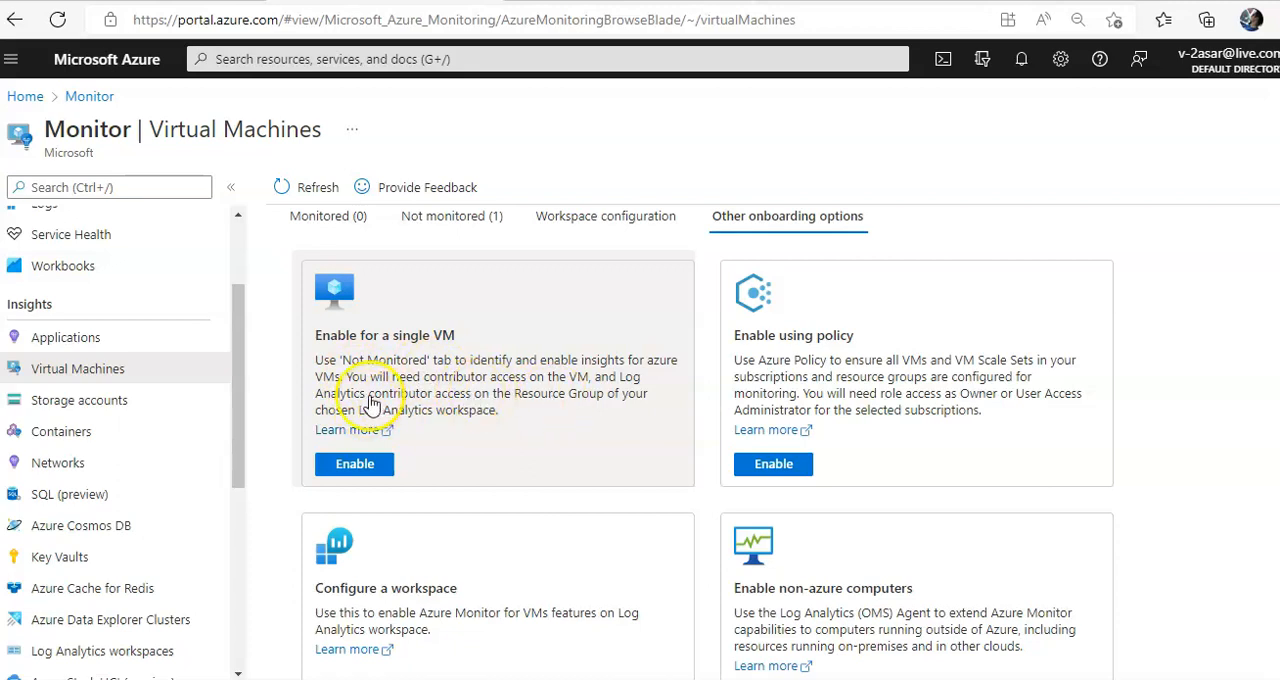
mouse_move(543, 405)
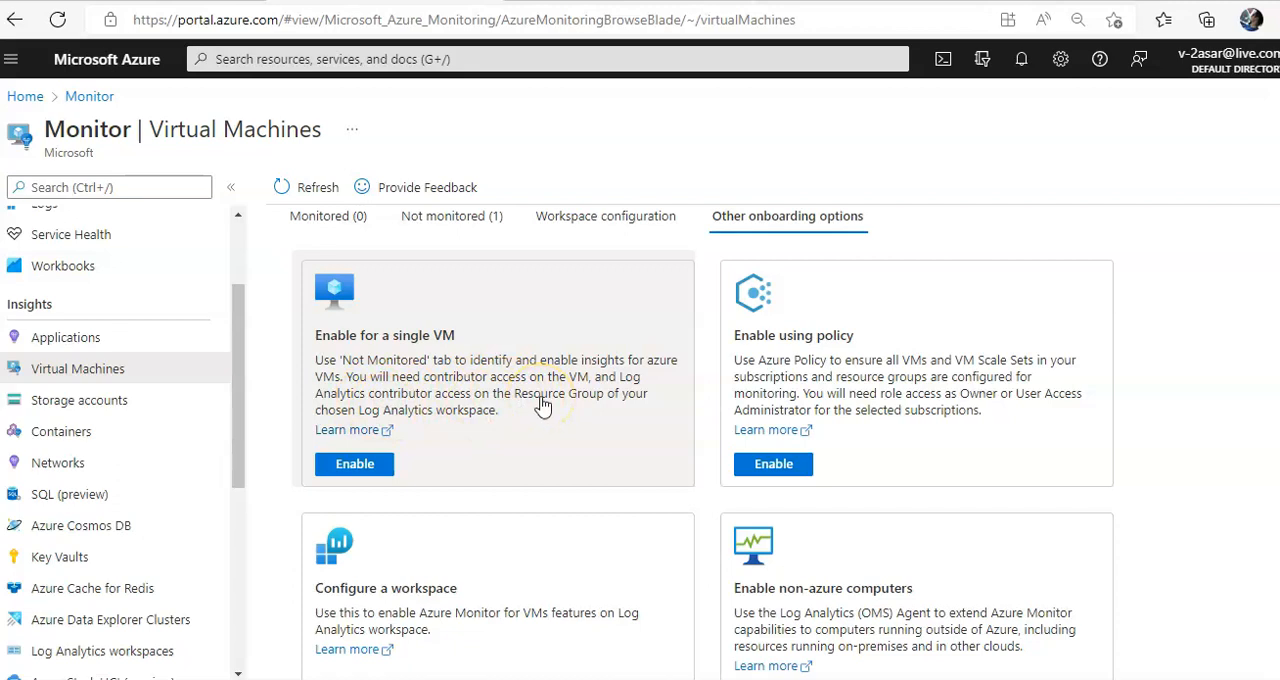
mouse_move(590, 452)
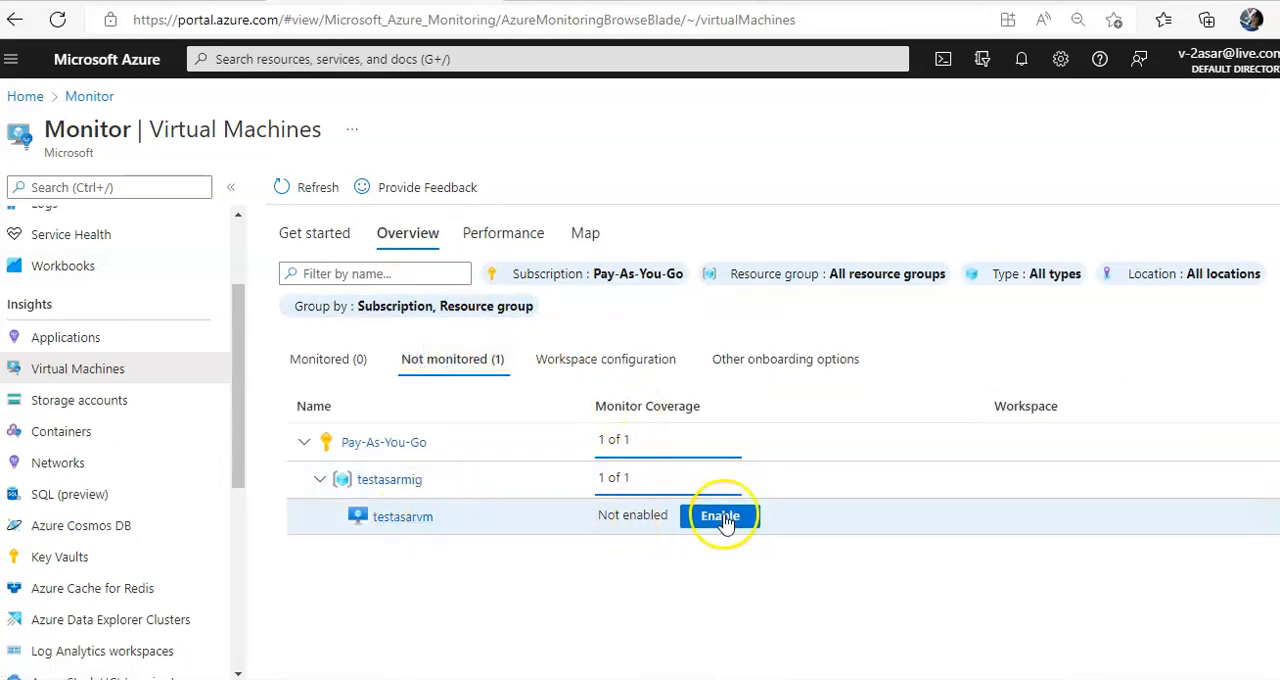
Step: Enable insights for testasarvm and continue to its monitoring configuration
click(719, 515)
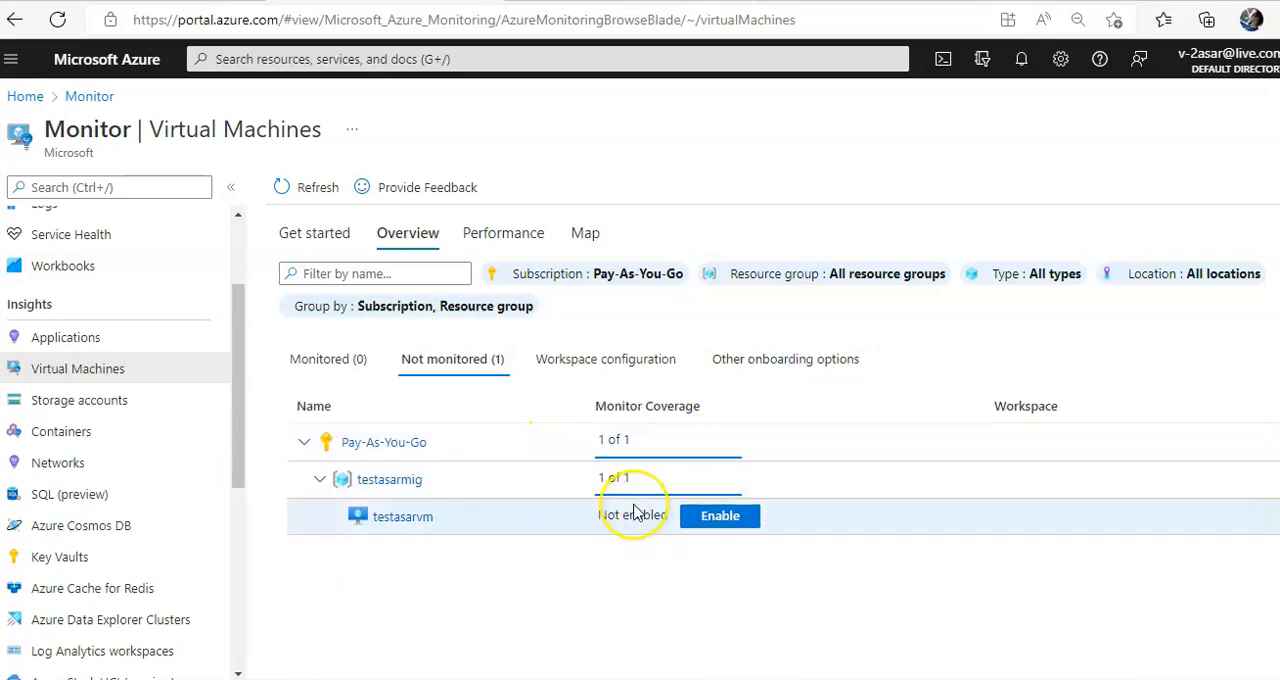
click(720, 515)
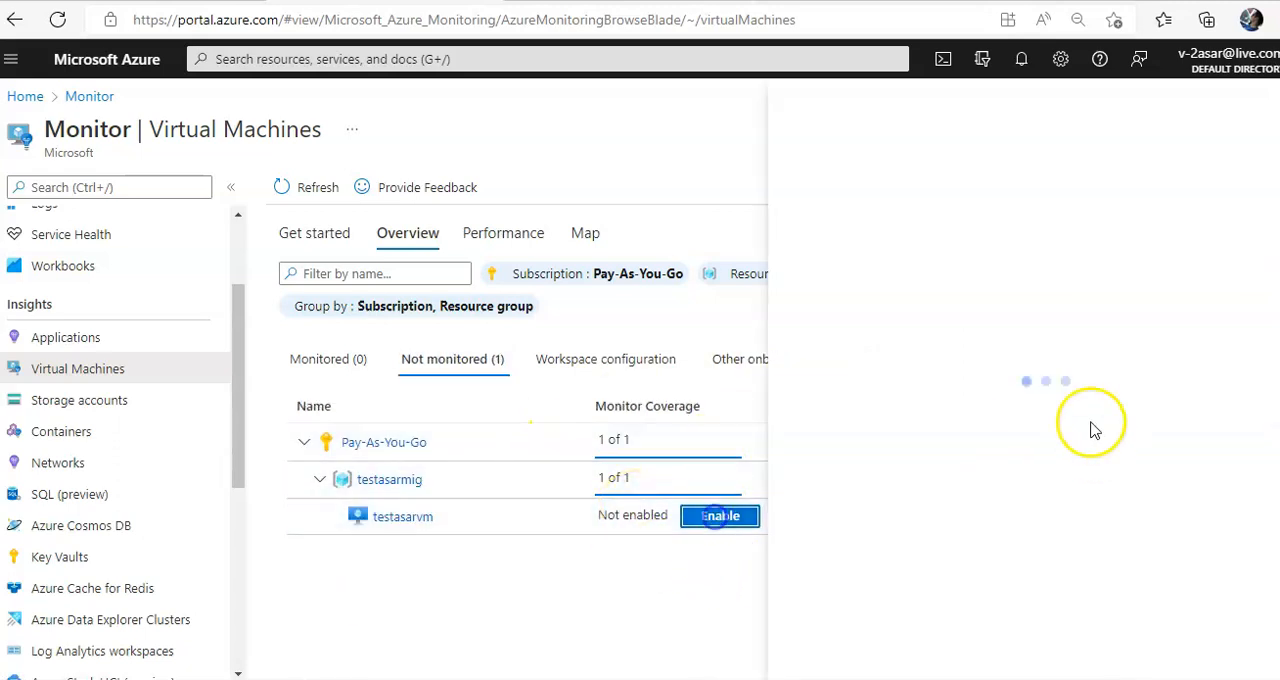
click(720, 515)
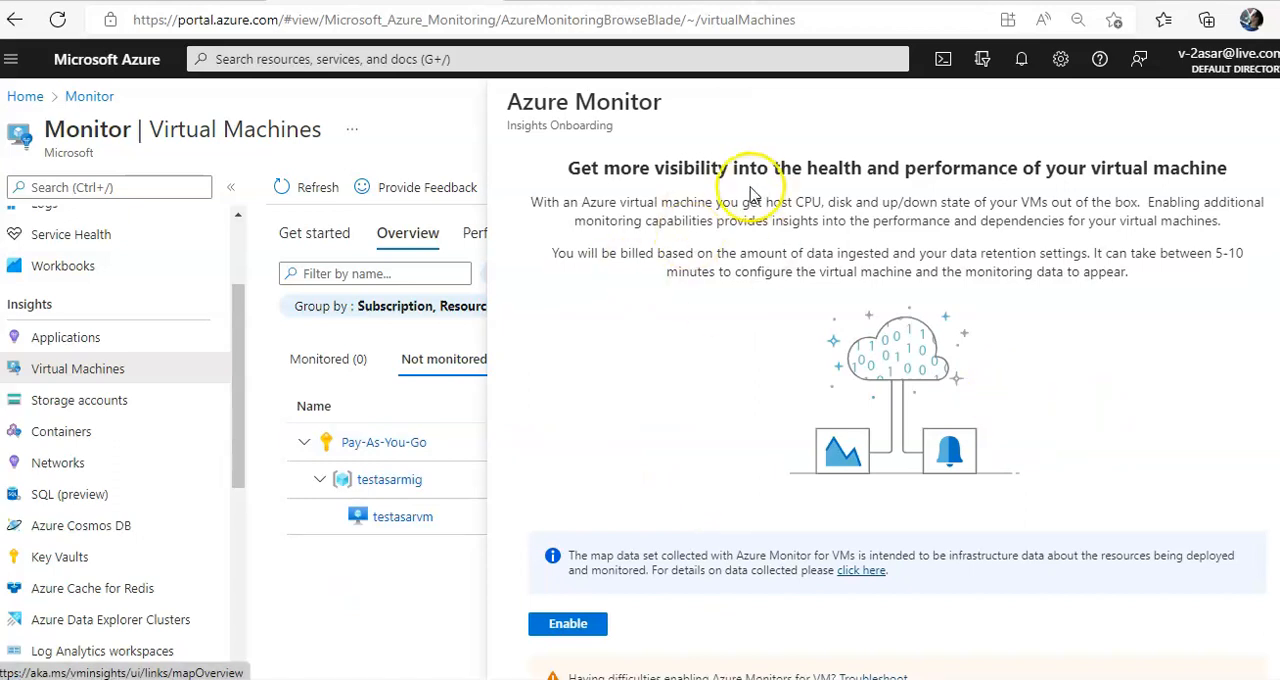
mouse_move(808, 188)
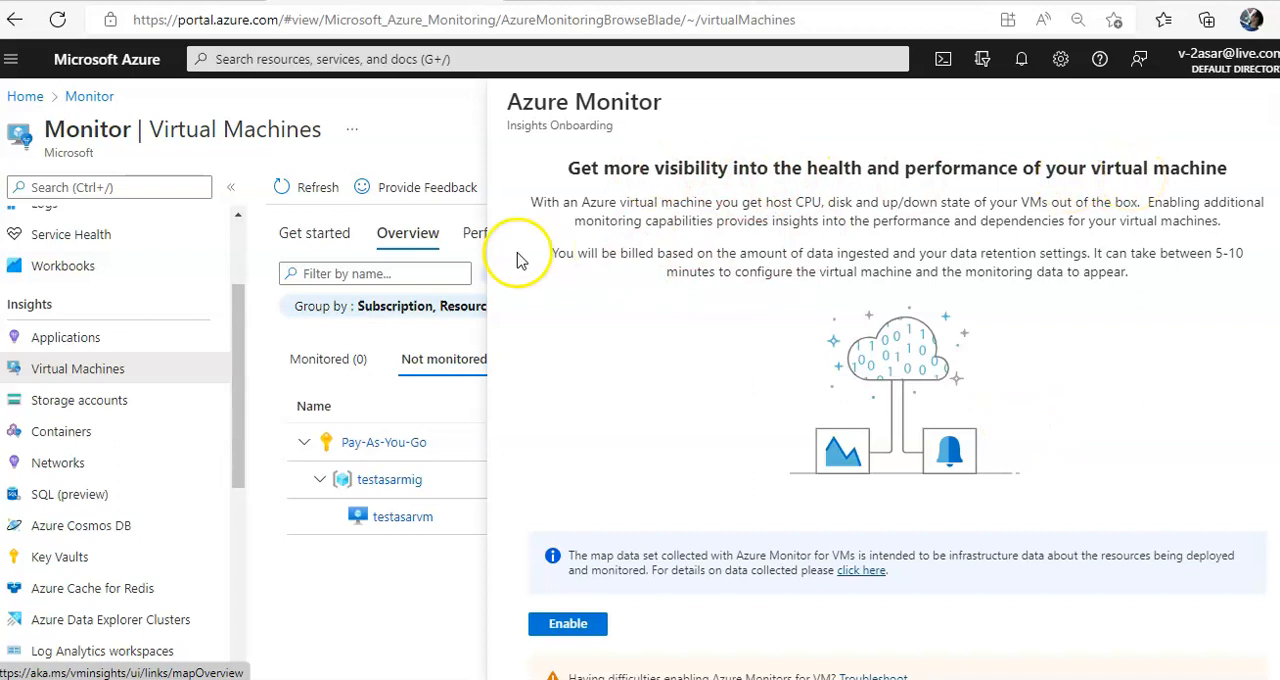
mouse_move(822, 217)
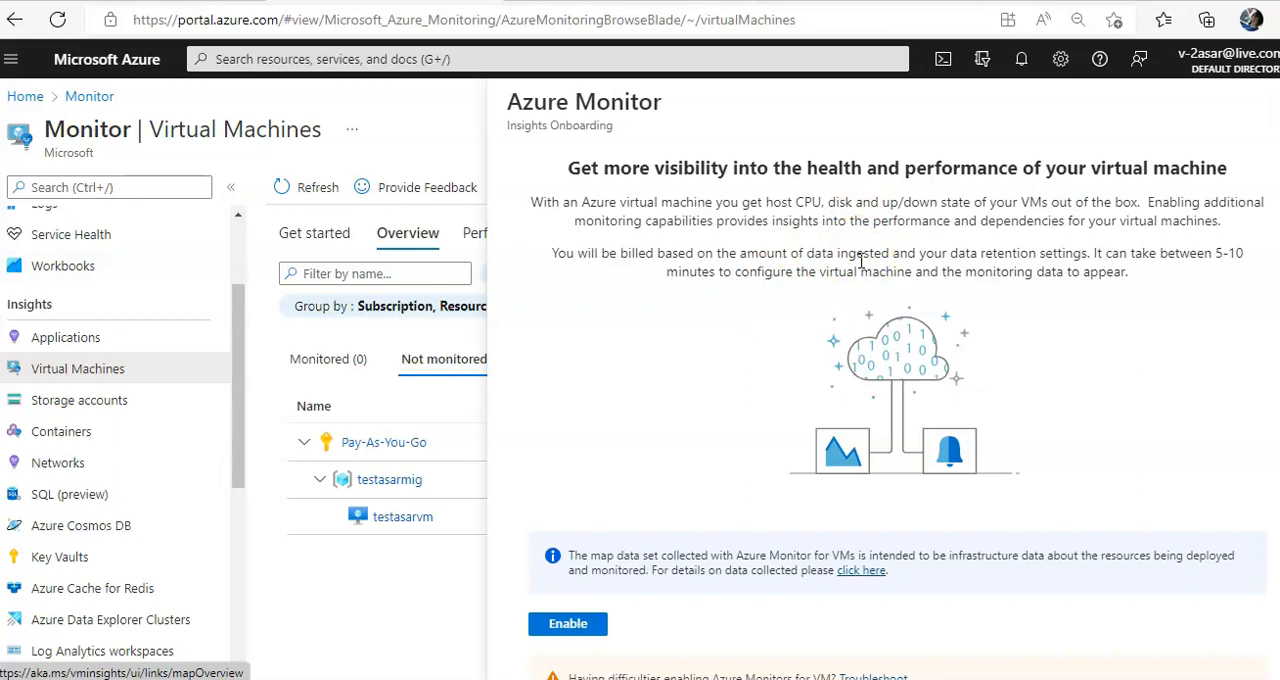
mouse_move(621, 261)
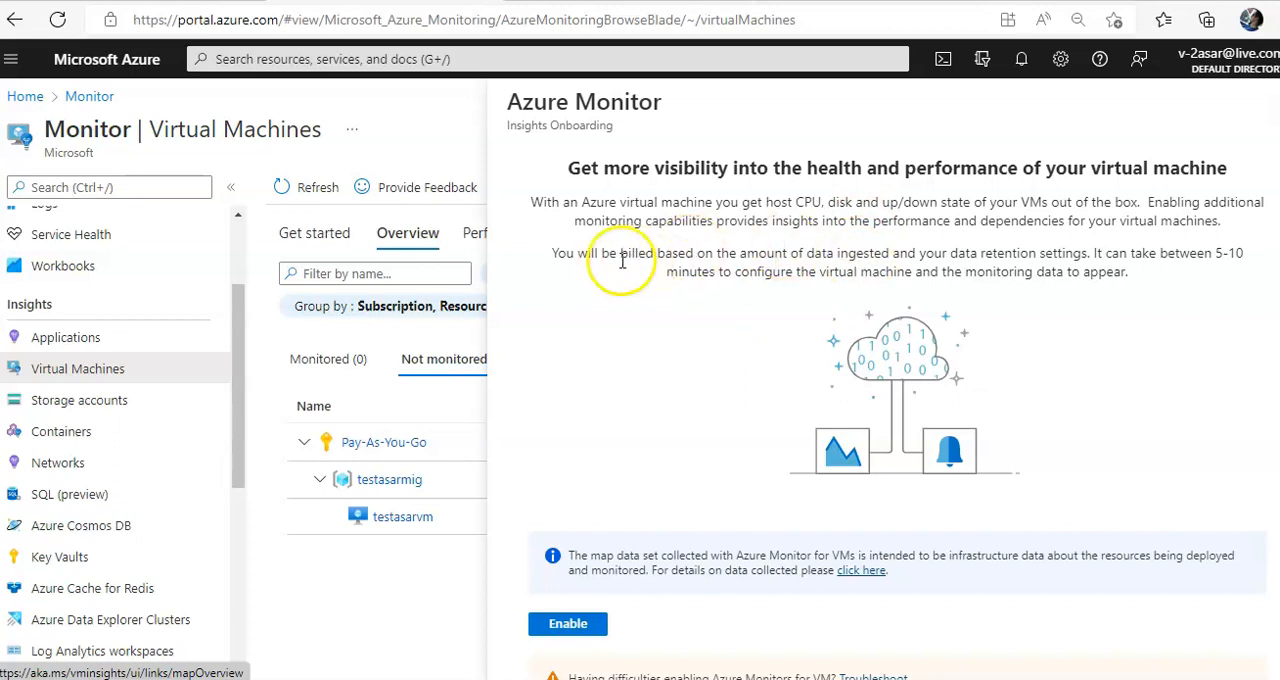
mouse_move(880, 268)
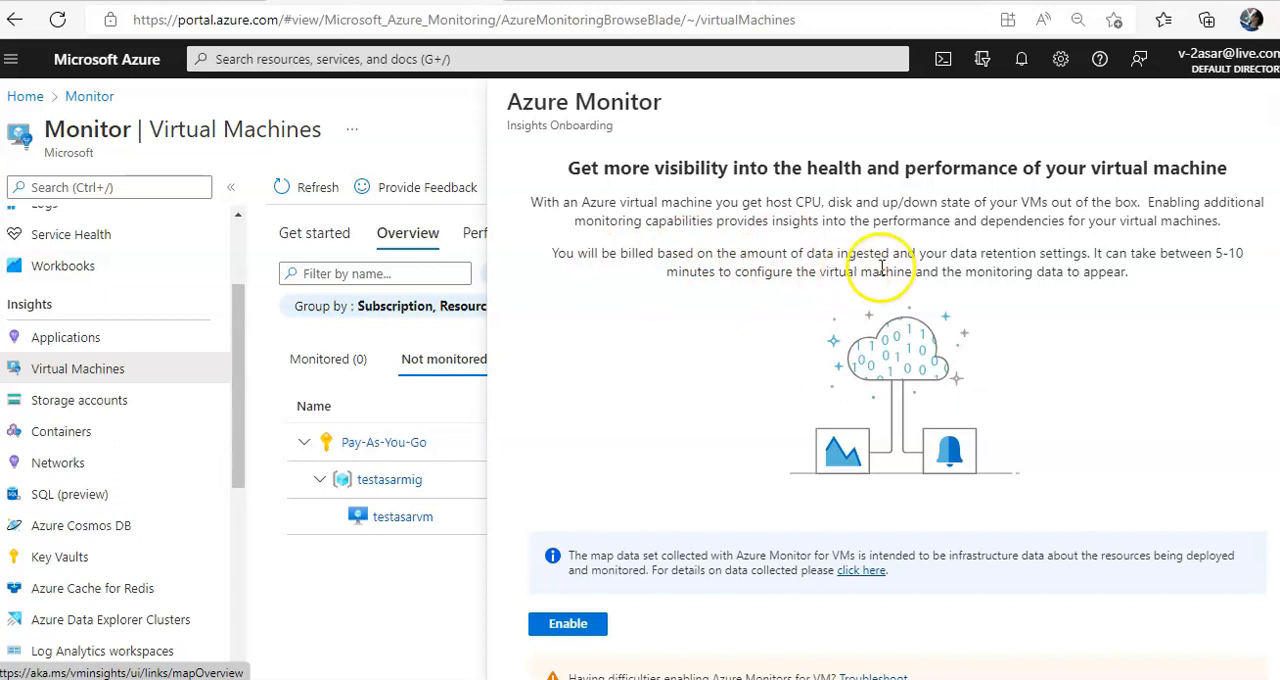
mouse_move(999, 266)
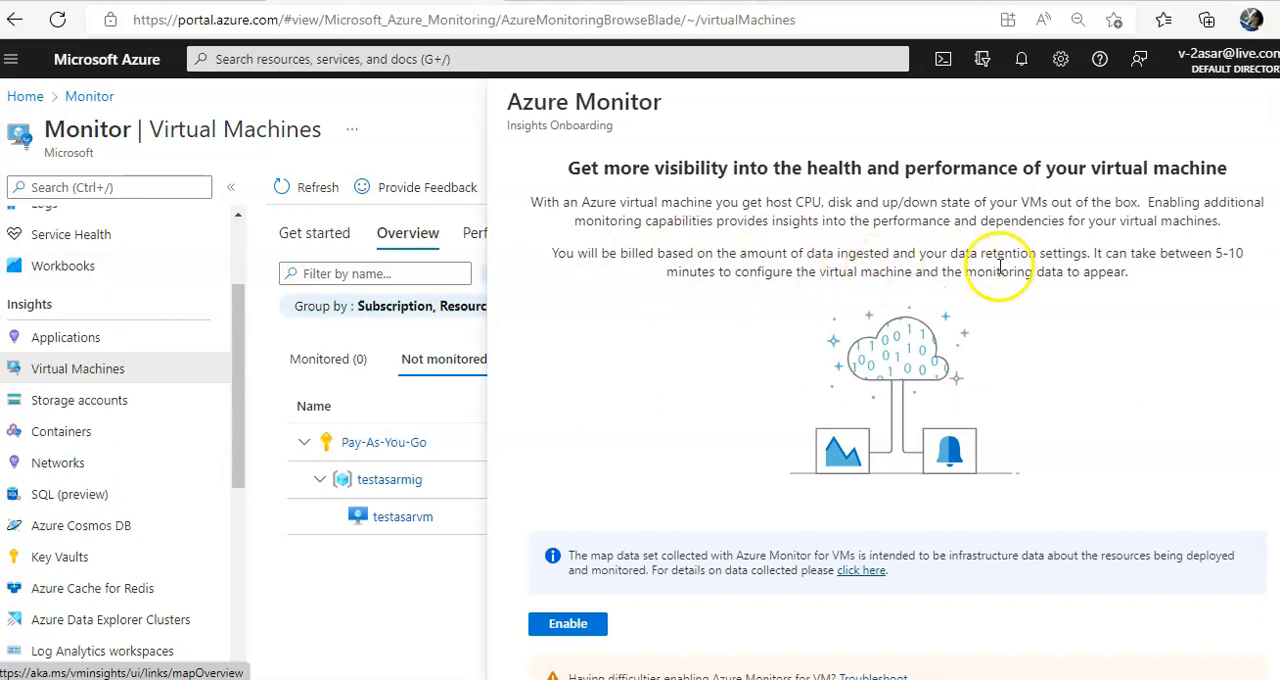
mouse_move(810, 295)
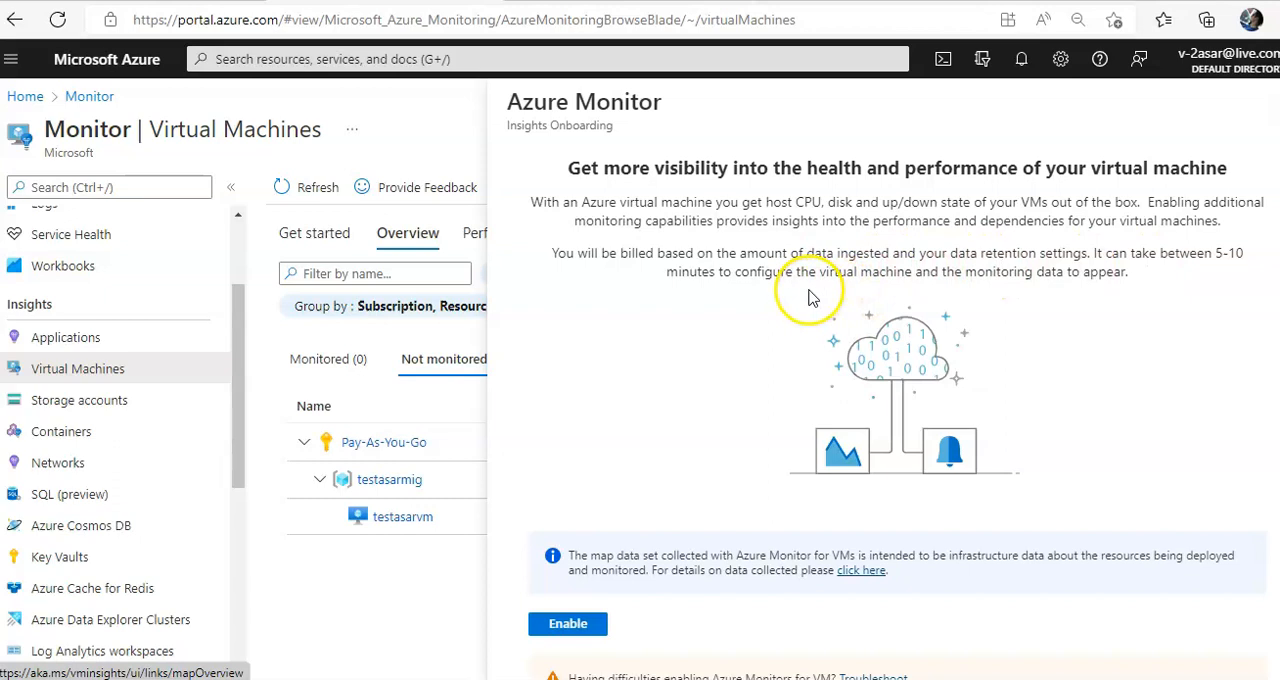
mouse_move(700, 355)
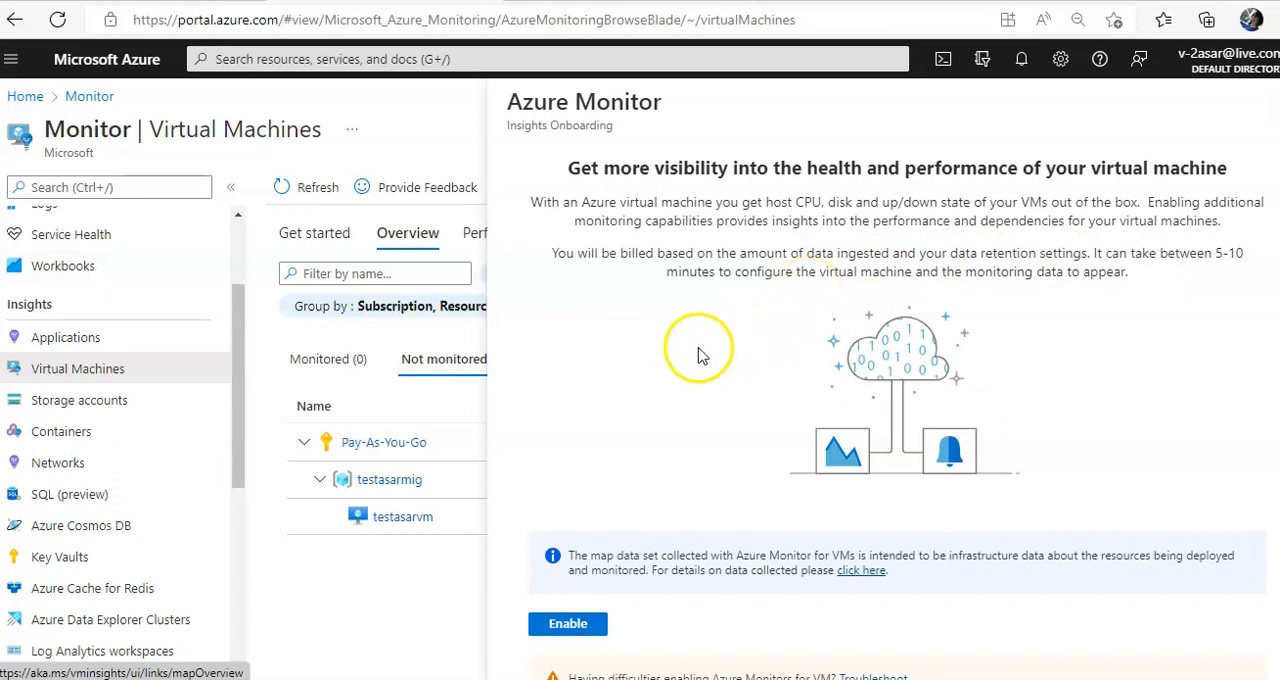
click(567, 623)
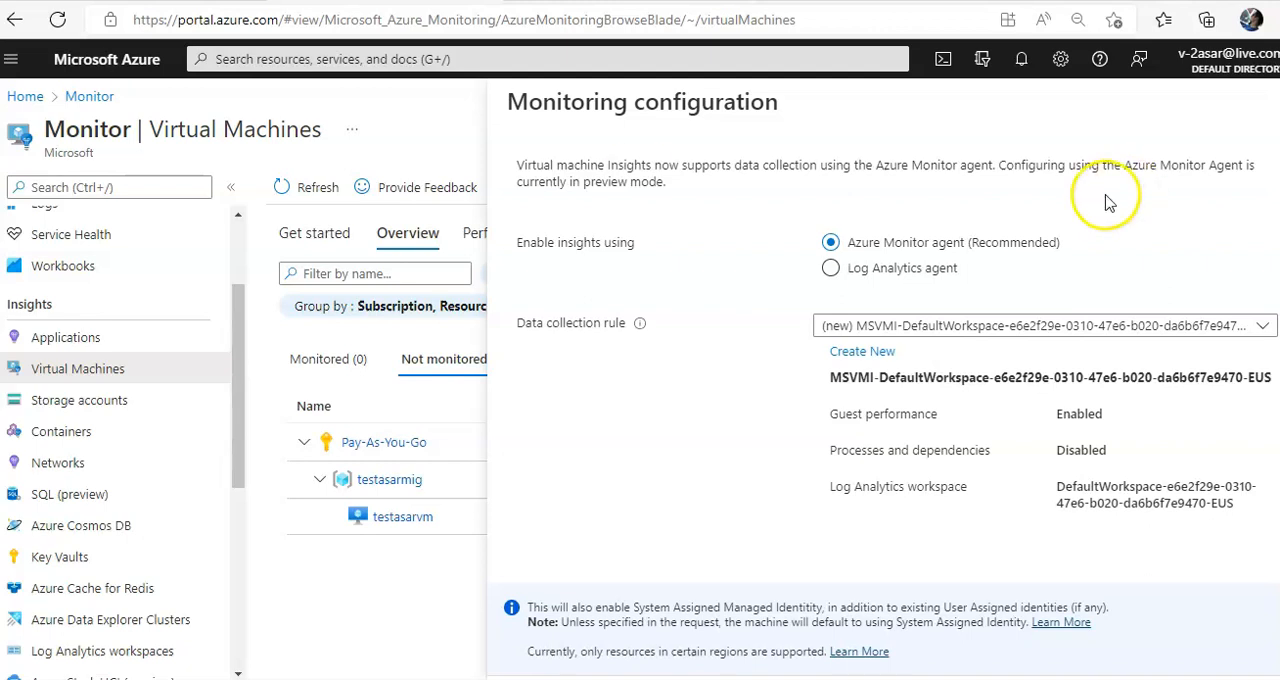
Step: Try the Log Analytics agent with TESTASARLOGWORKSPACE as its workspace
click(1043, 325)
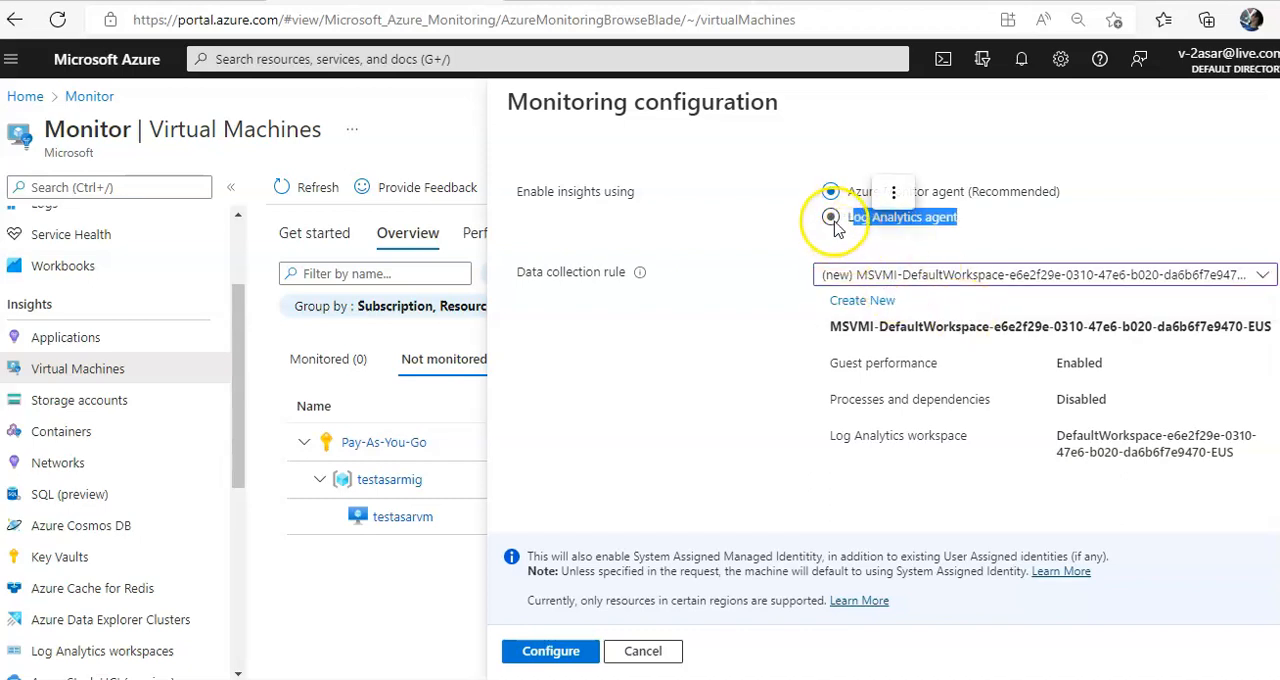
click(837, 217)
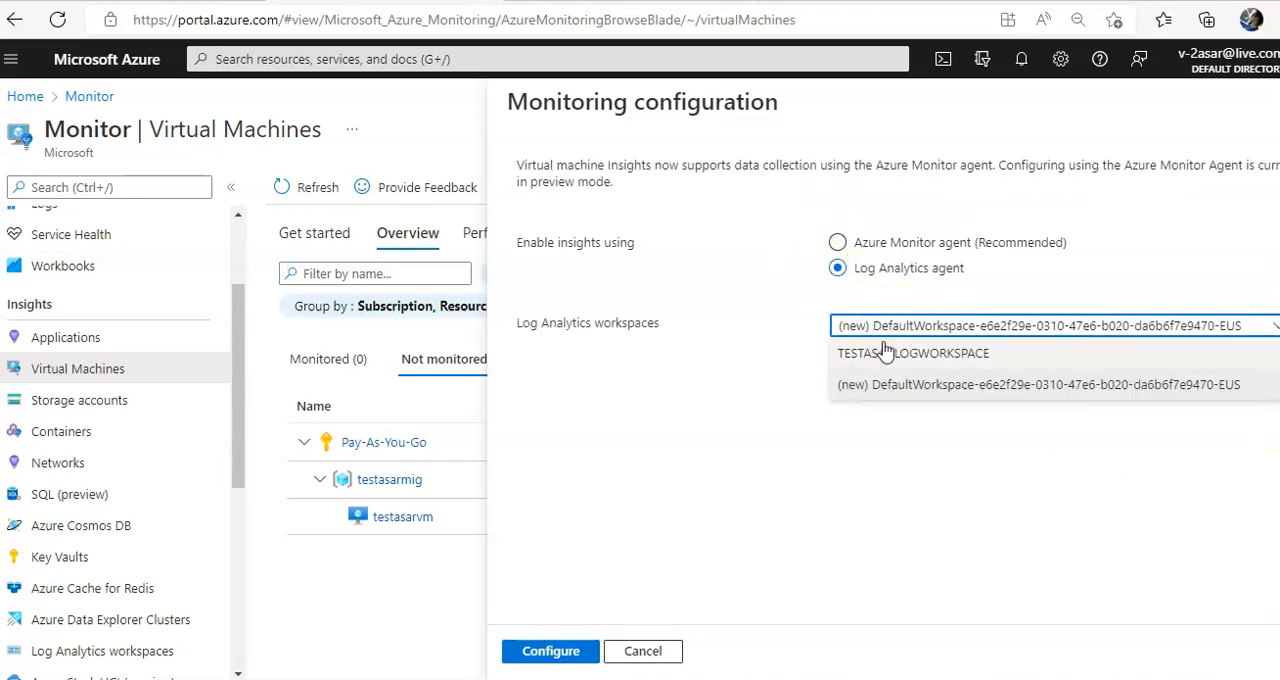
click(912, 353)
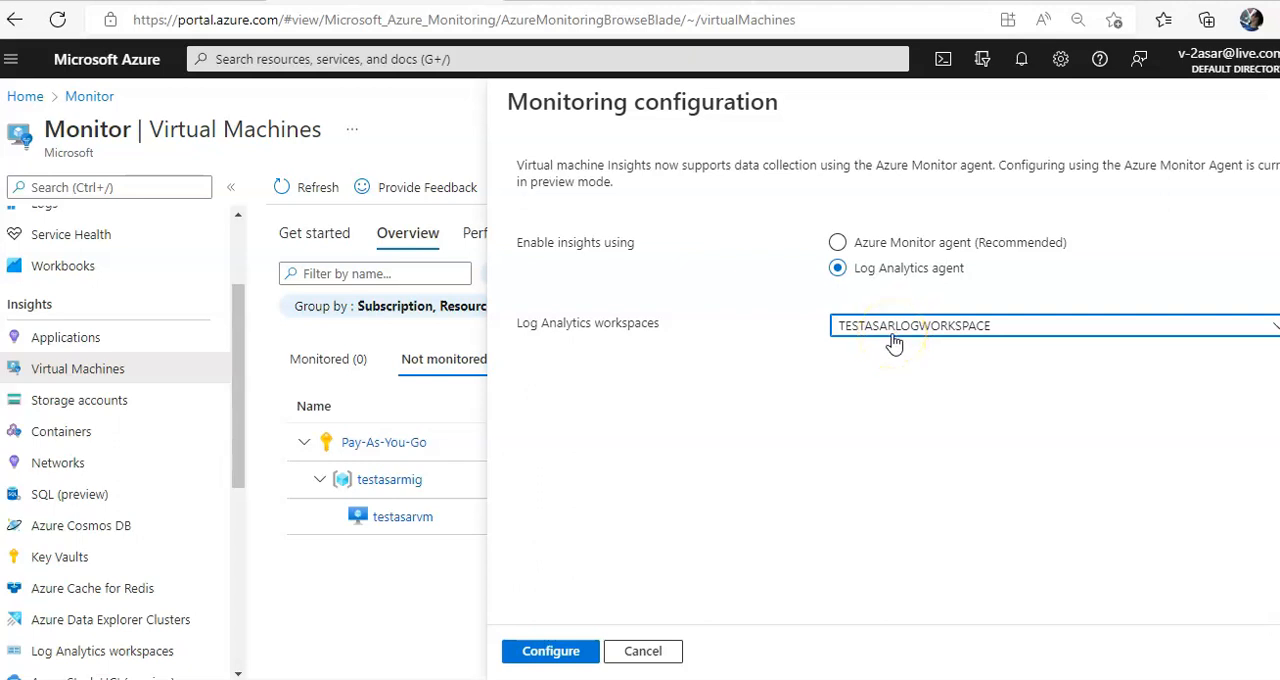
mouse_move(895, 343)
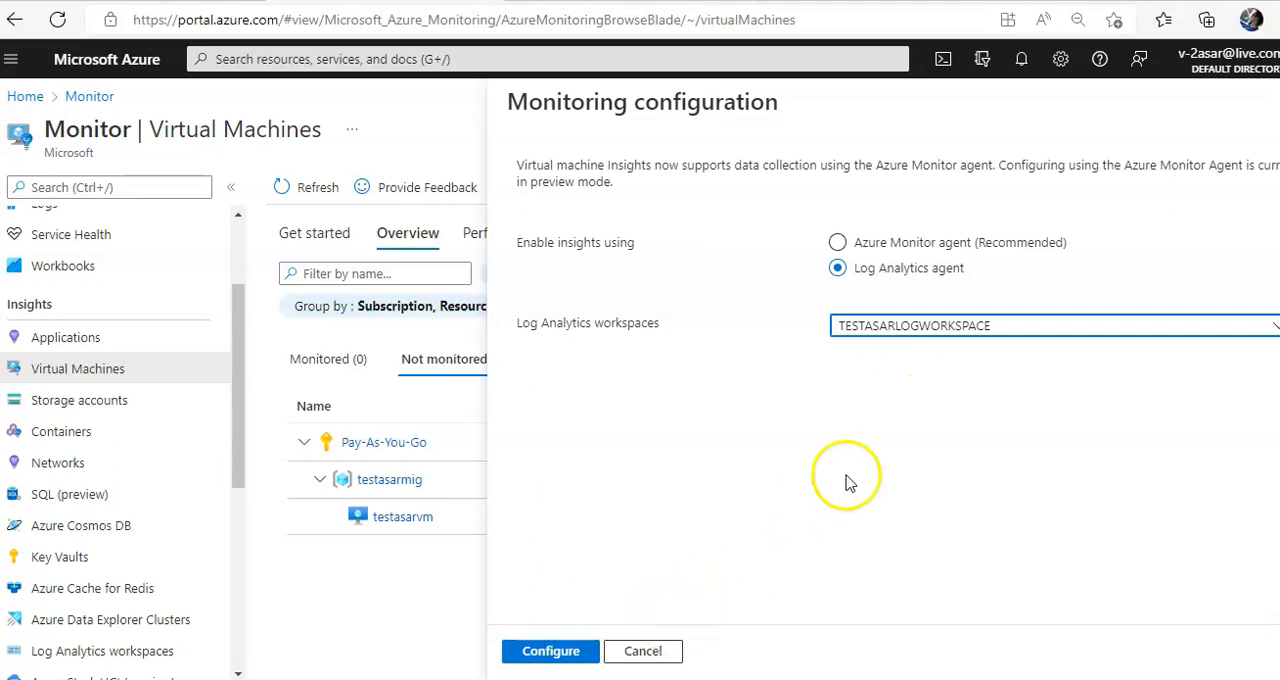
Step: Switch back to the Azure Monitor agent and configure monitoring for testasarvm
click(838, 242)
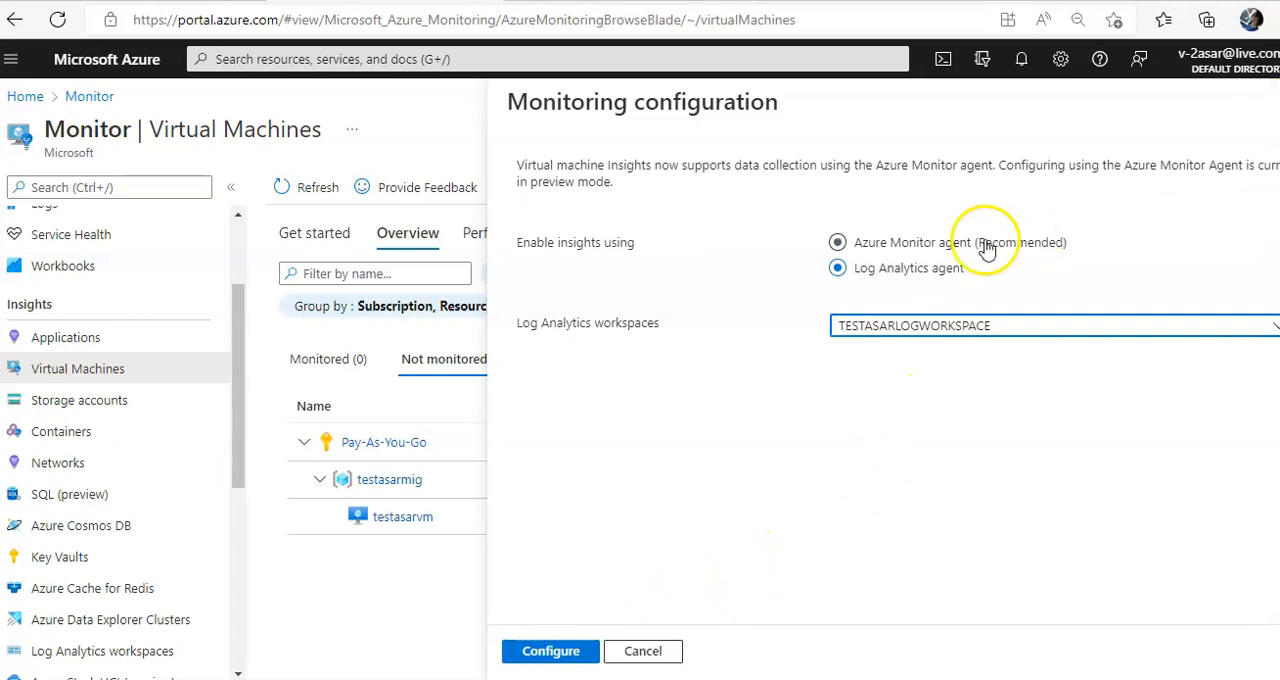
click(837, 242)
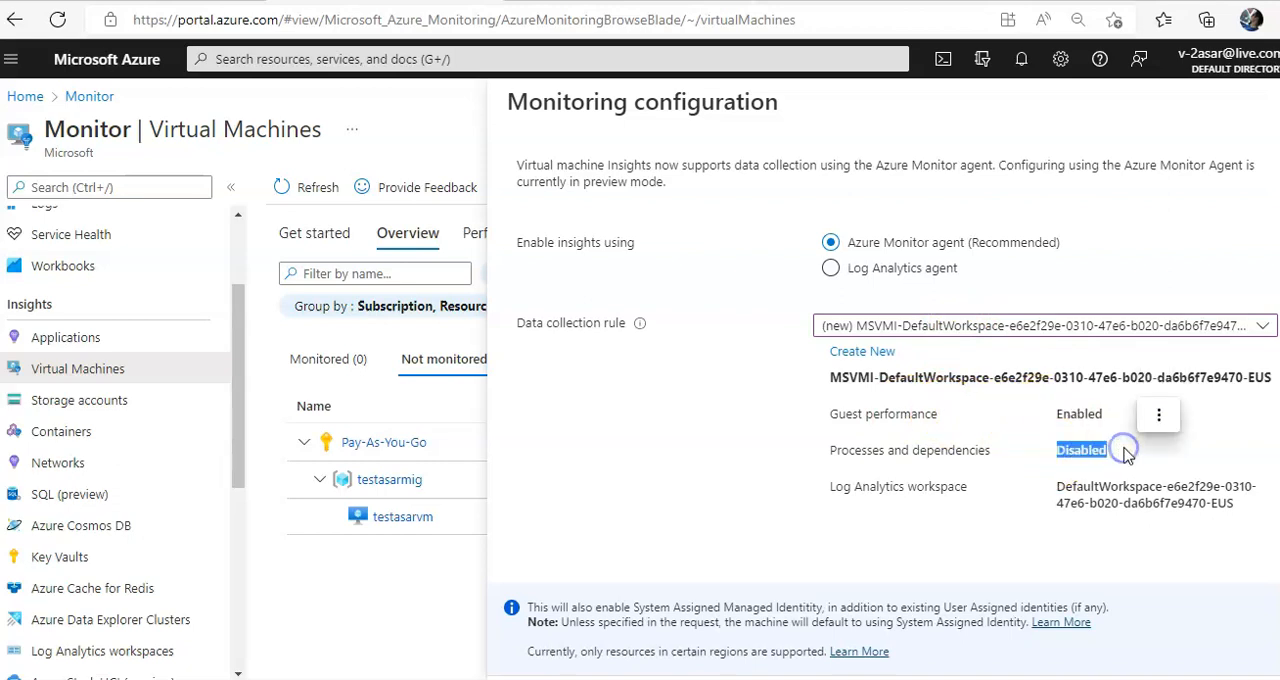
mouse_move(1125, 453)
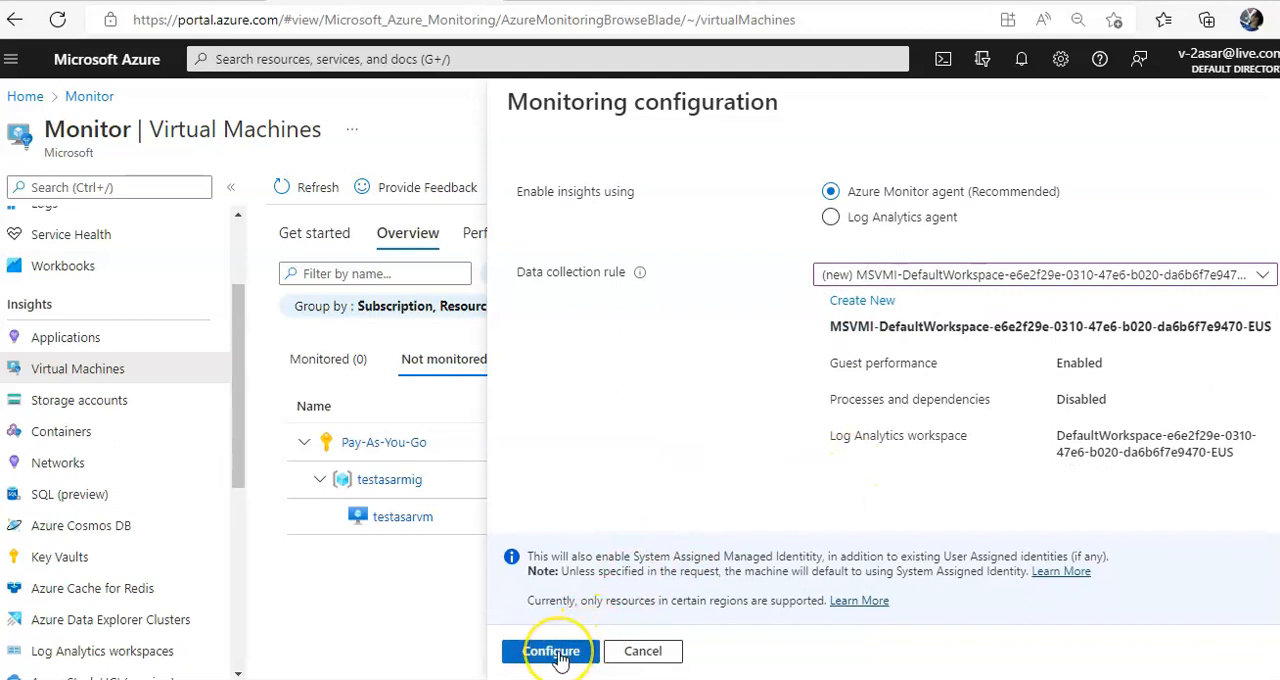
click(551, 651)
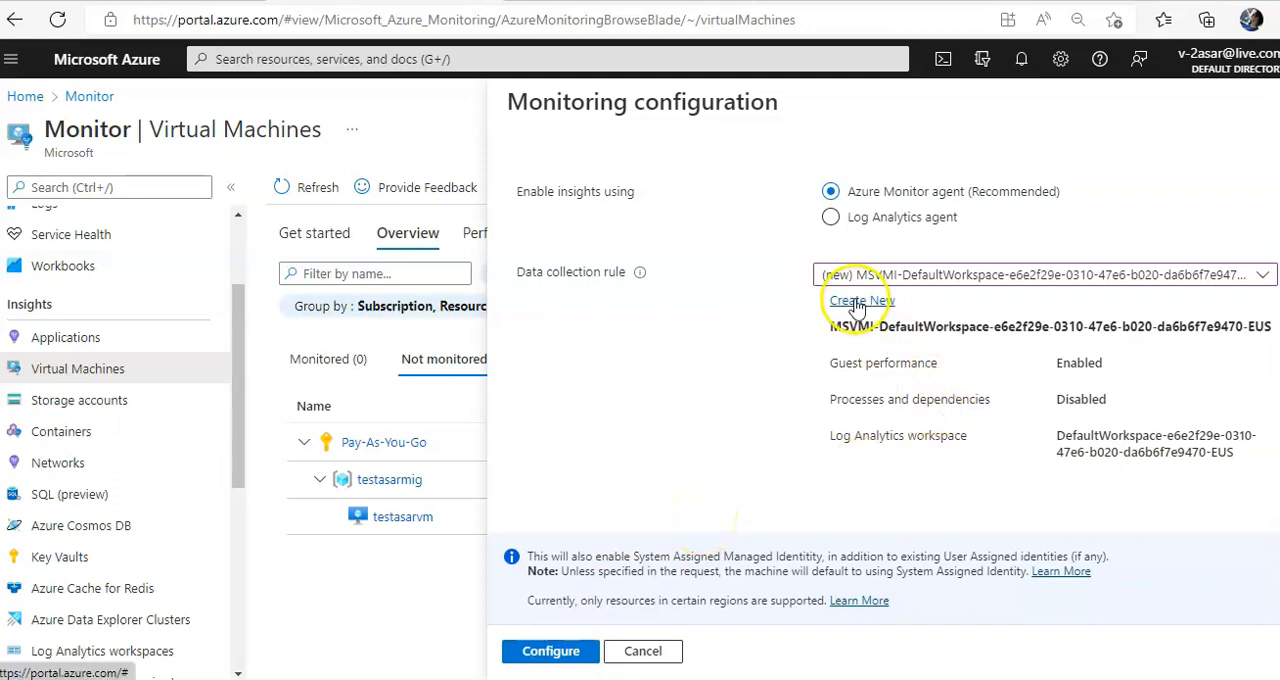
Step: Create a new data collection rule named testasa... with processes and dependencies enabled
click(859, 301)
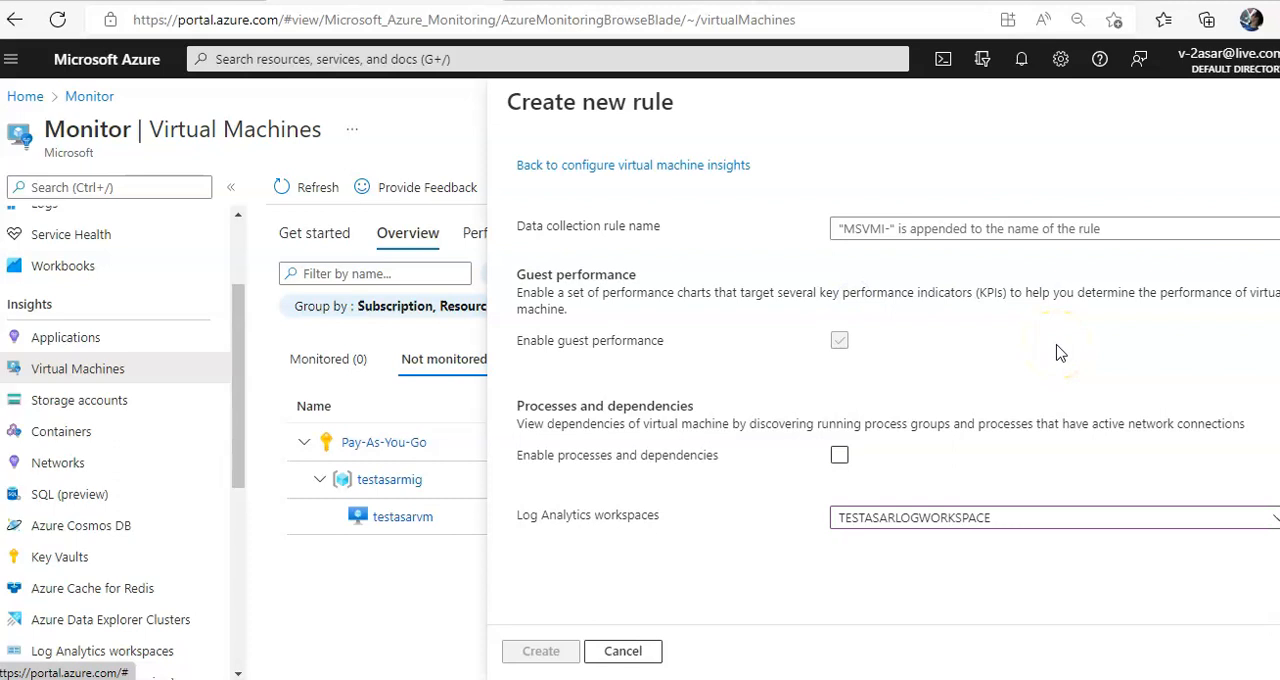
click(839, 455)
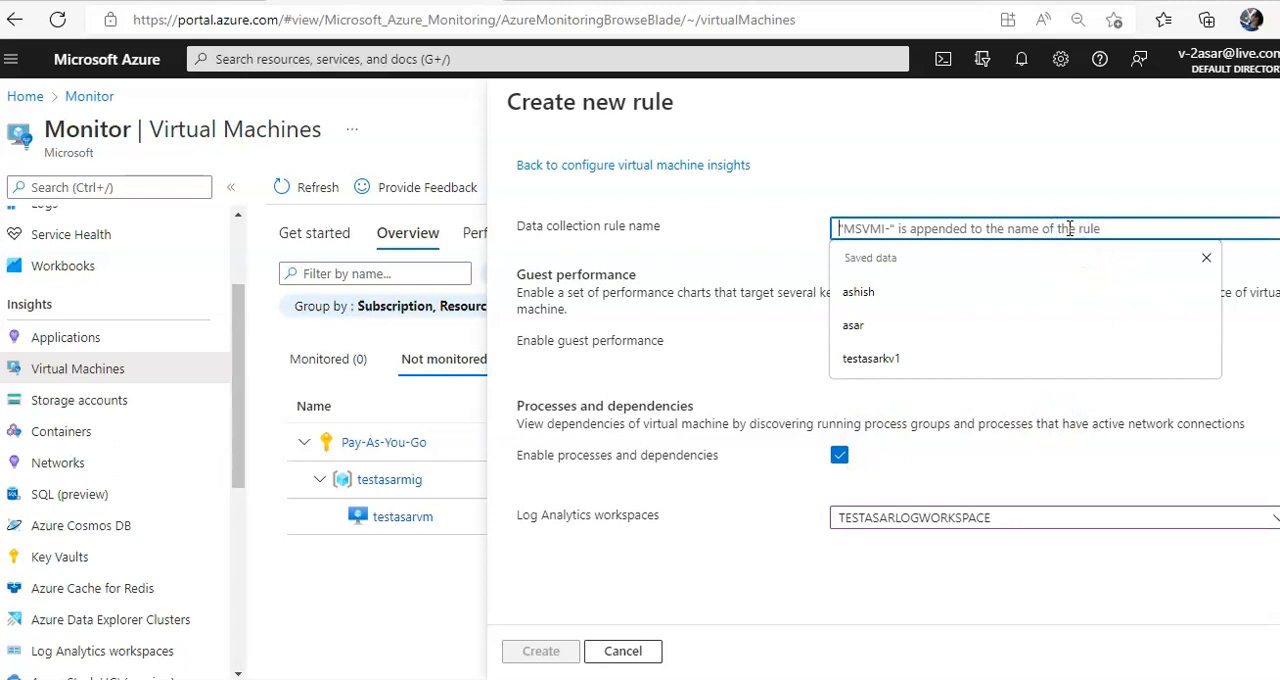
text(testasa)
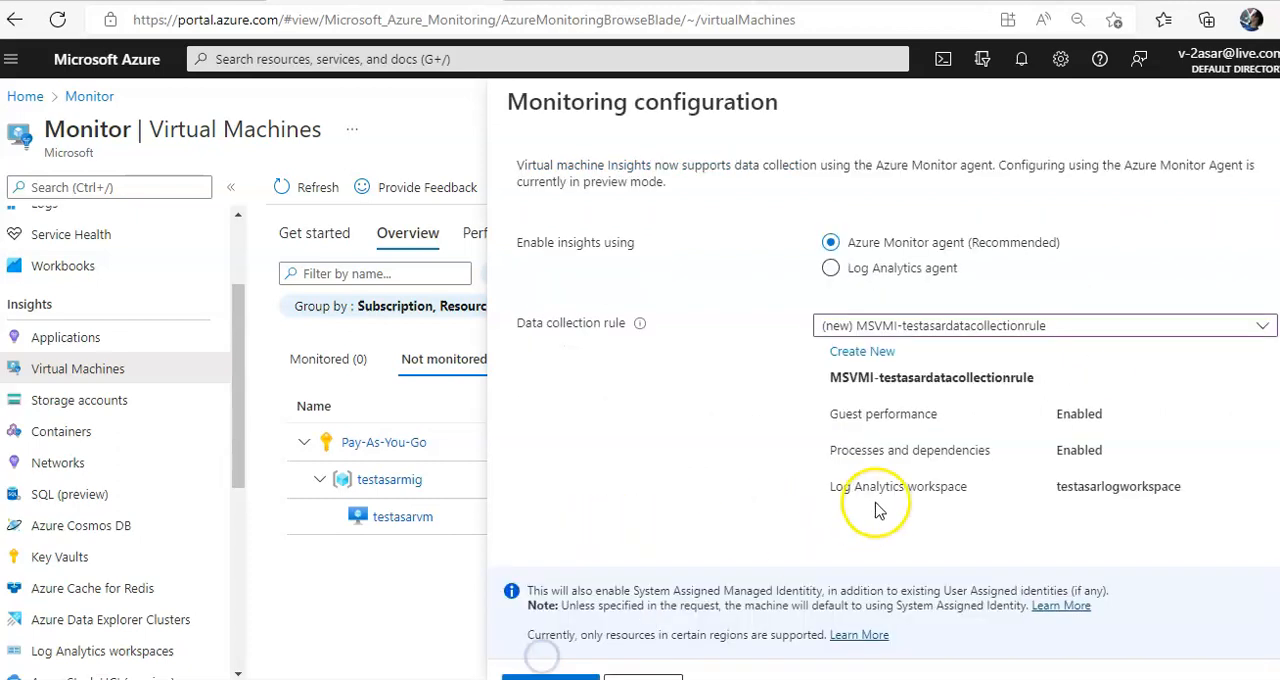
mouse_move(895, 345)
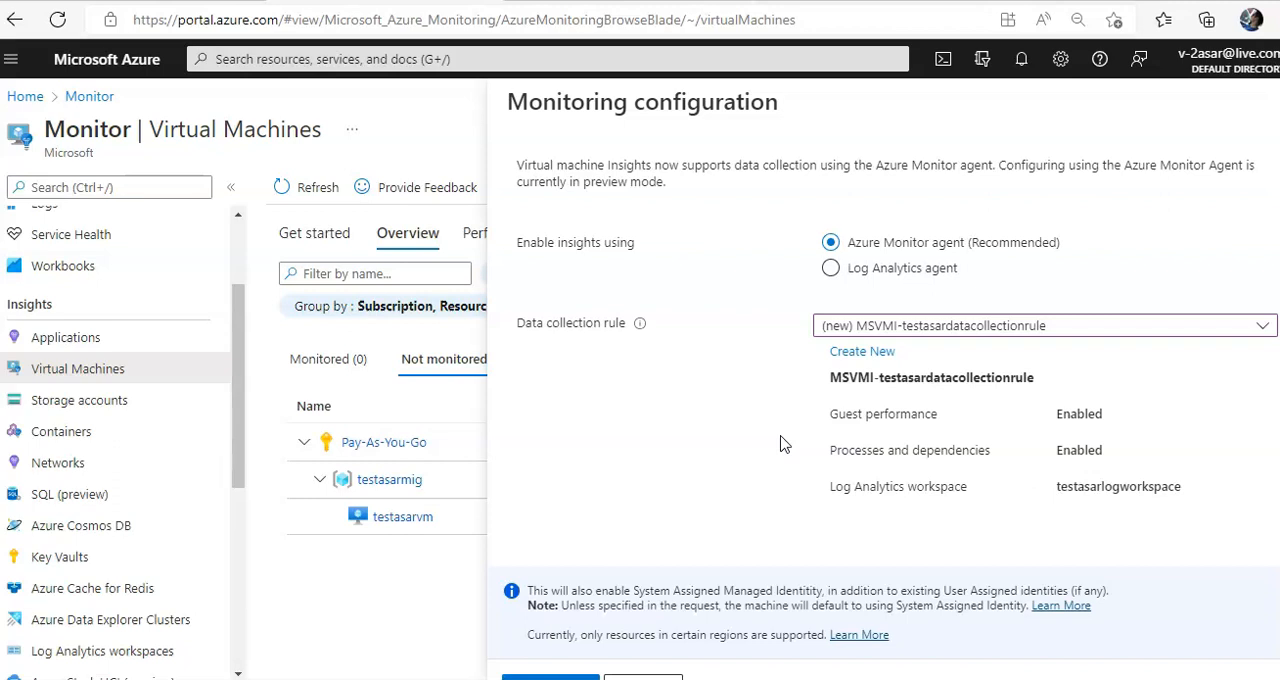
mouse_move(755, 295)
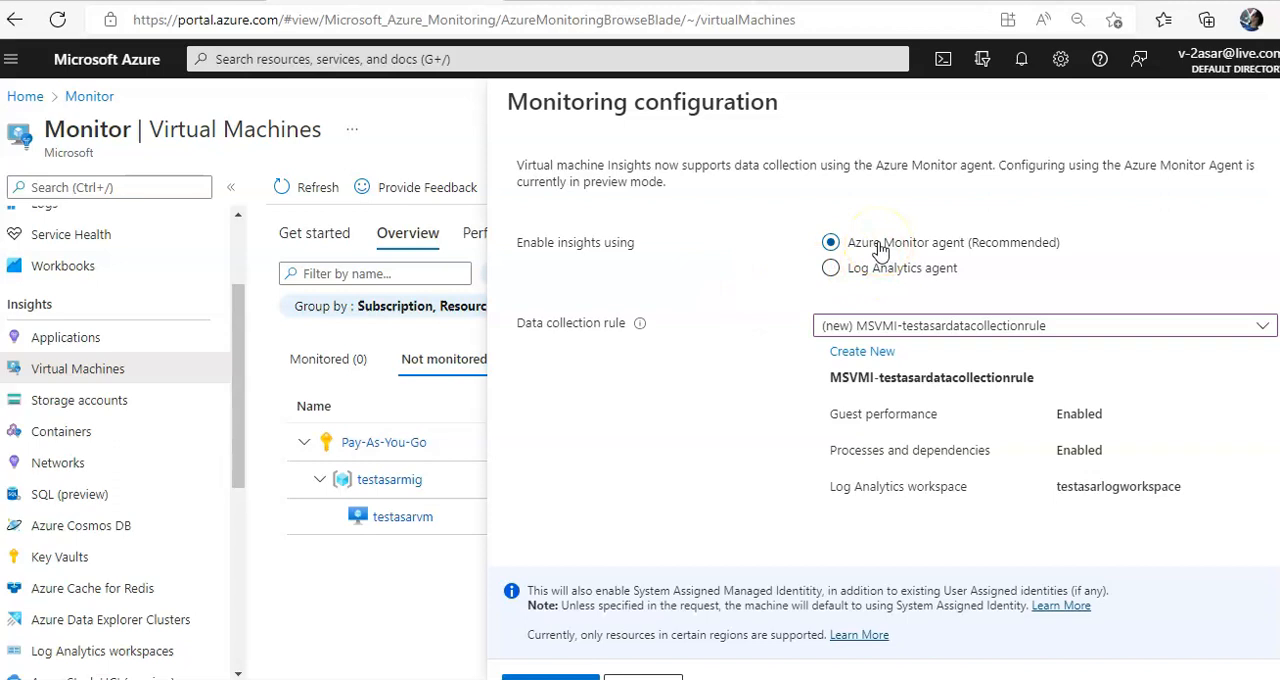
double_click(1118, 486)
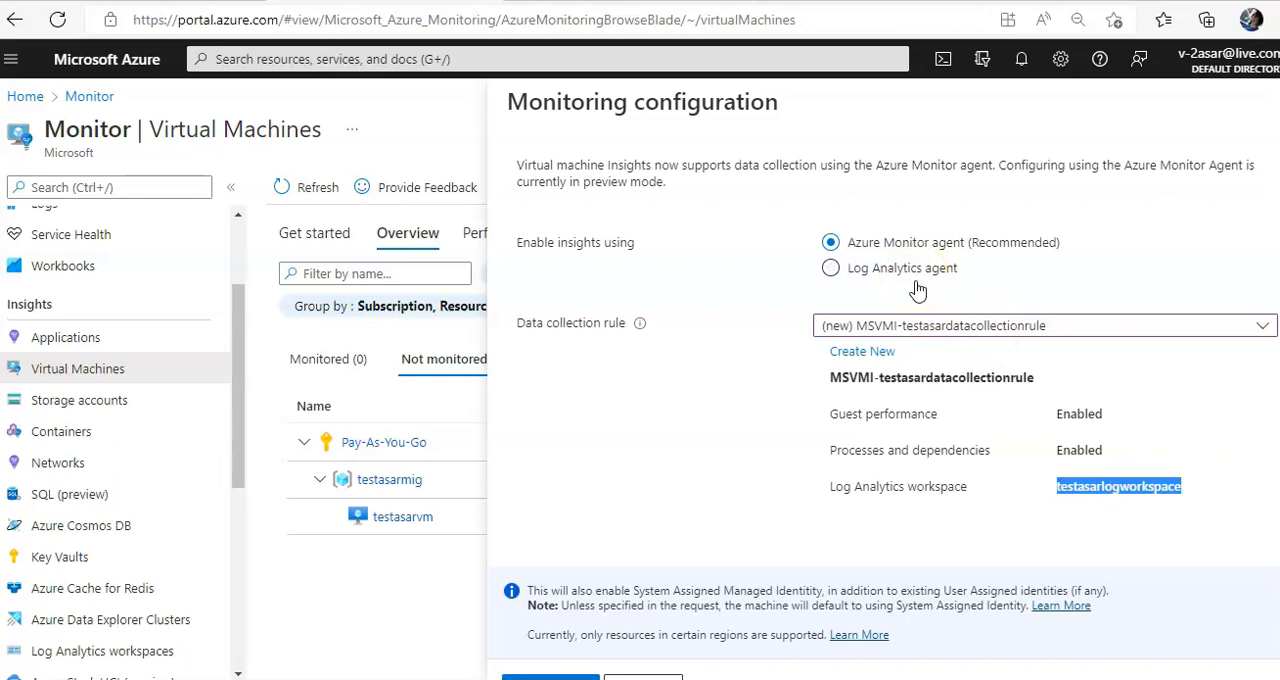
click(830, 267)
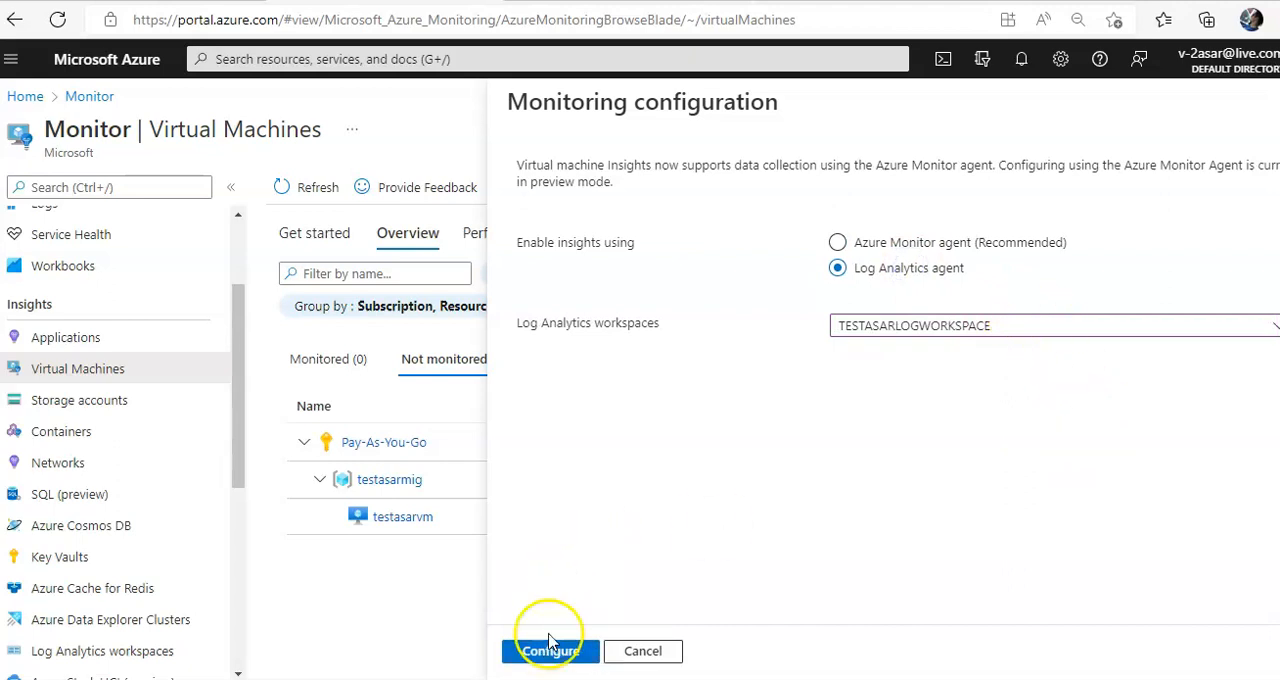
click(837, 242)
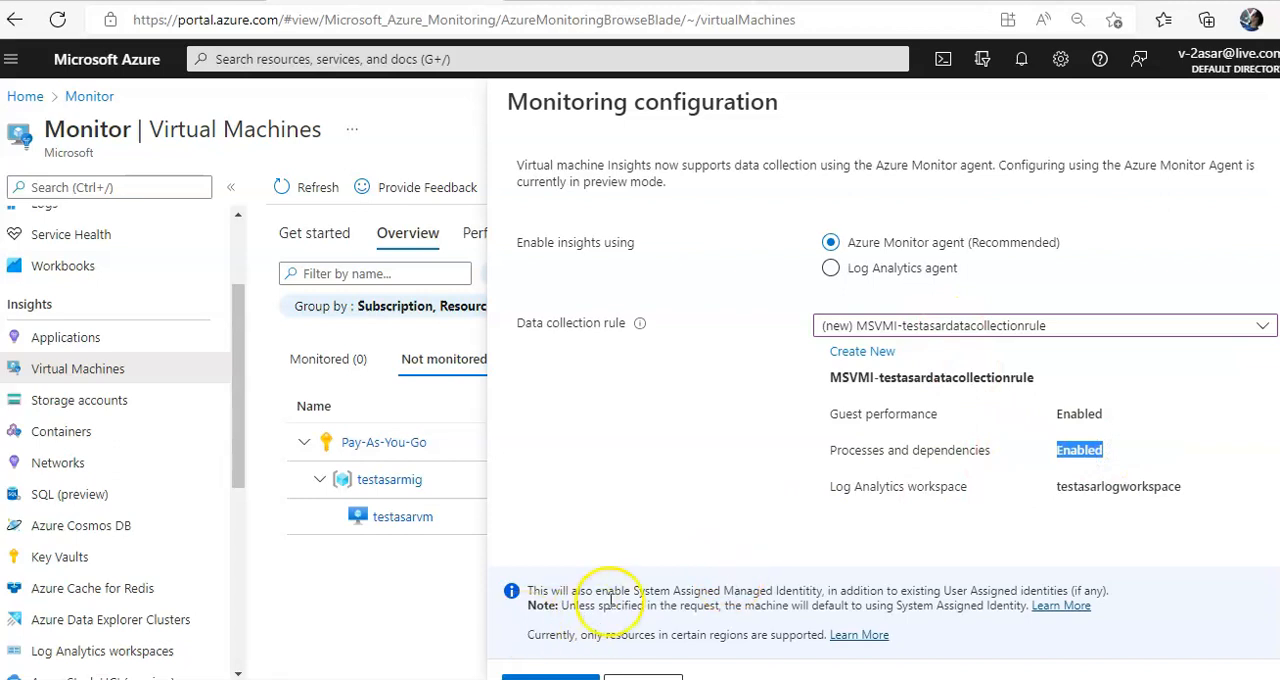
mouse_move(731, 590)
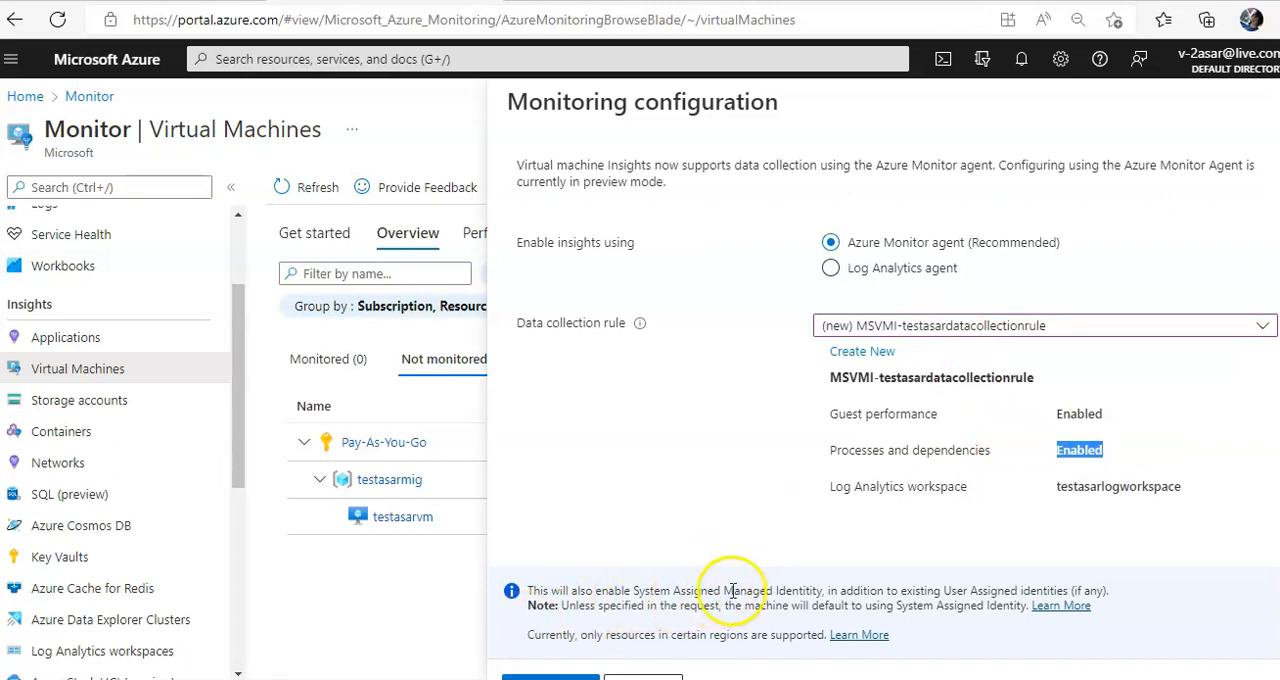
scroll(down, 3)
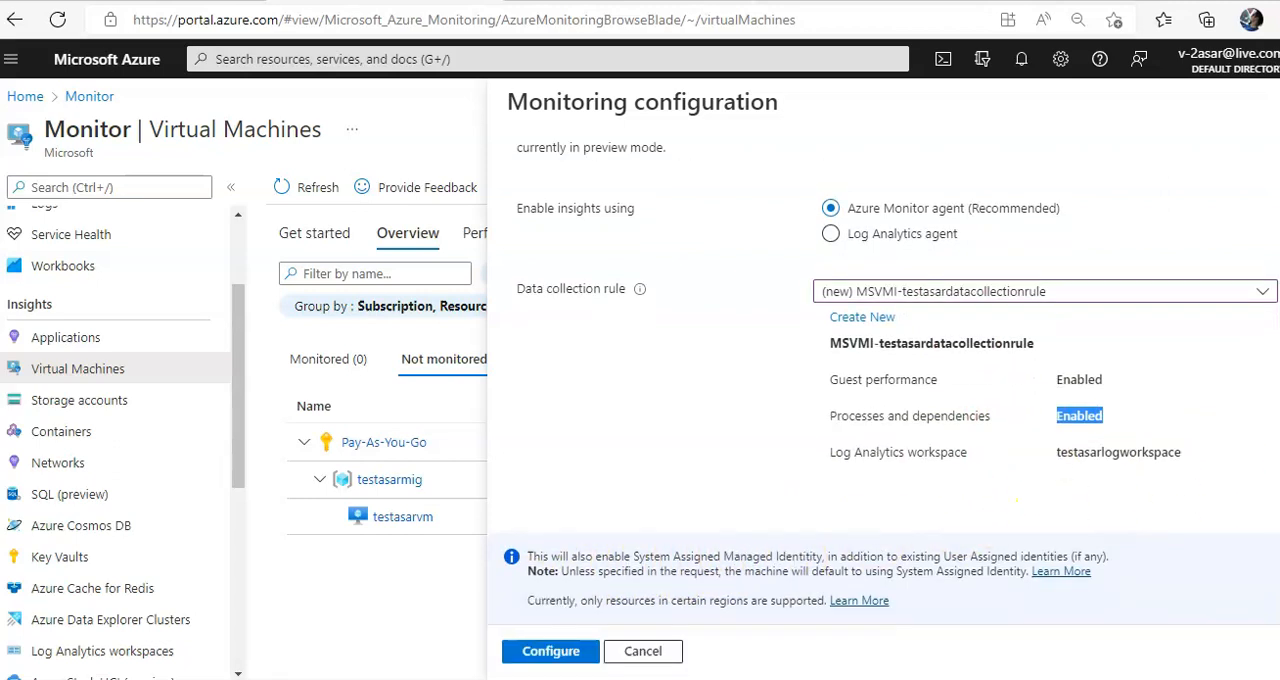
mouse_move(922, 568)
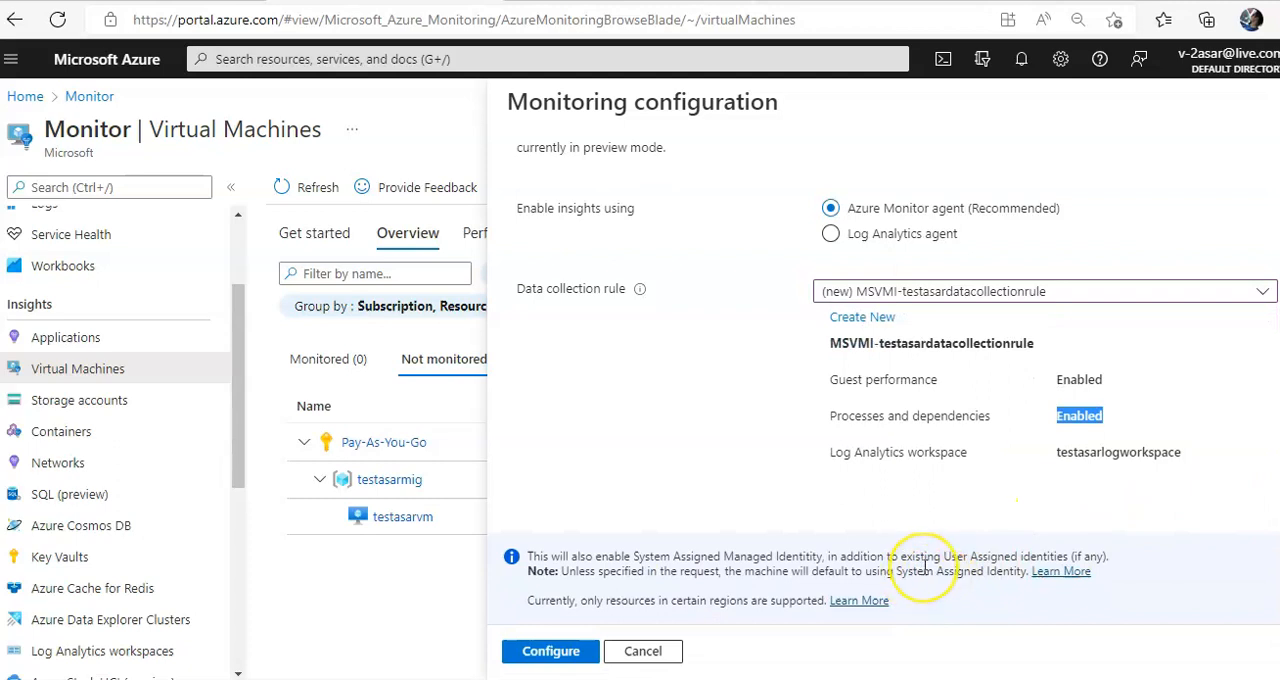
mouse_move(922, 560)
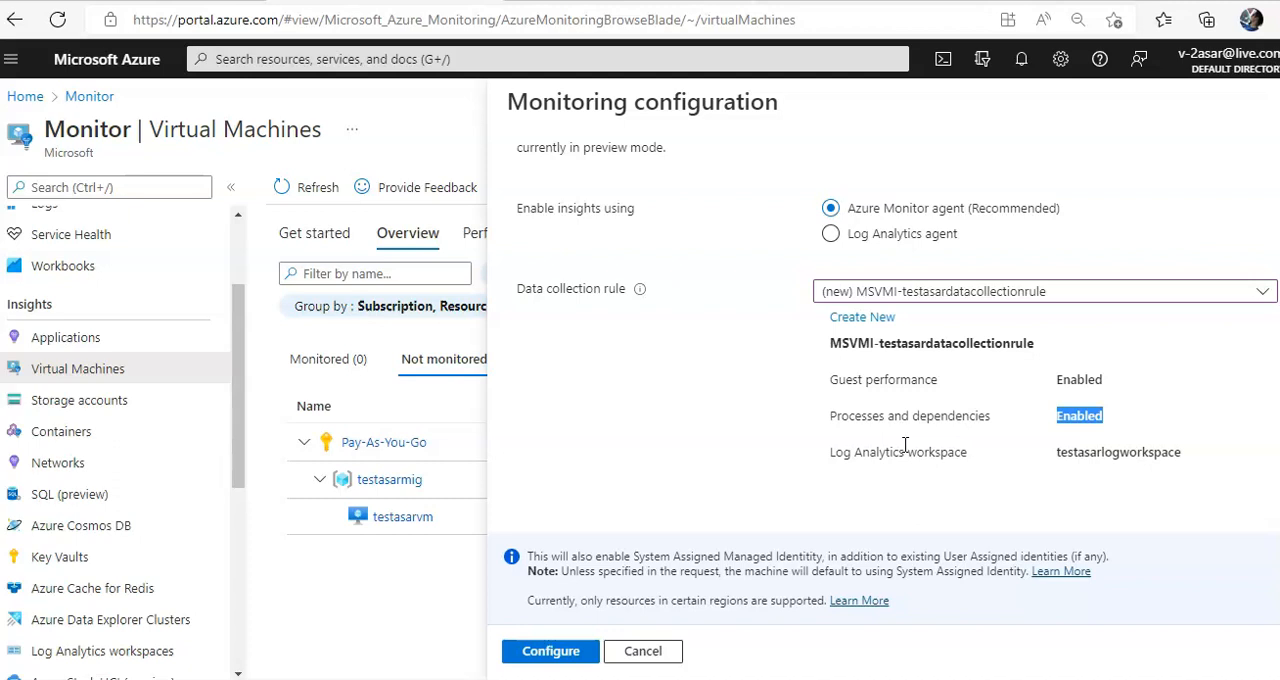
Step: Apply the configuration and enable insights, deploying to resource group testasarmig
click(549, 651)
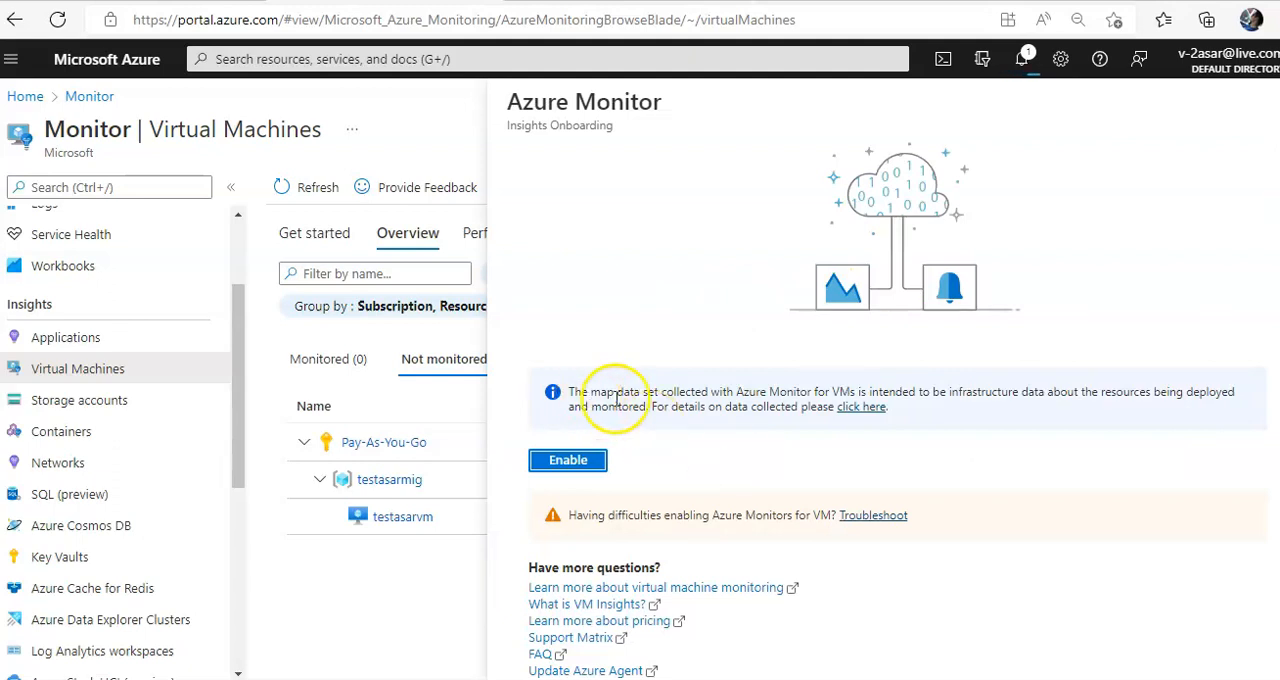
mouse_move(637, 399)
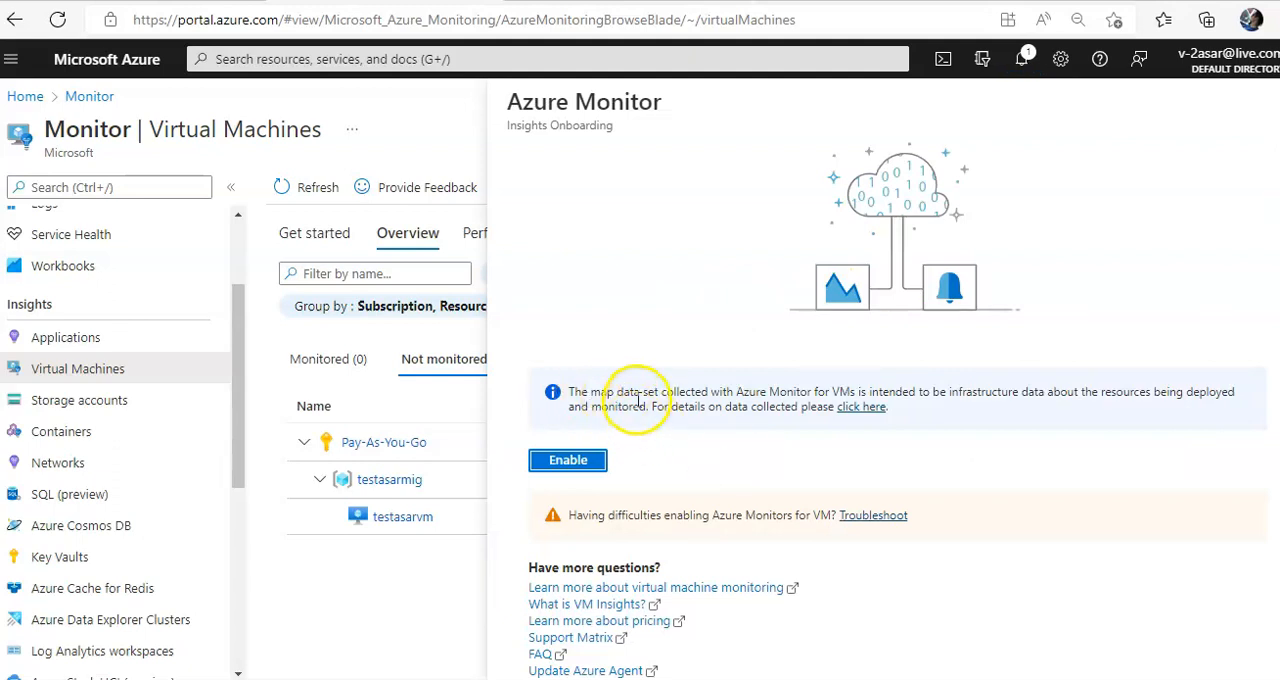
mouse_move(955, 405)
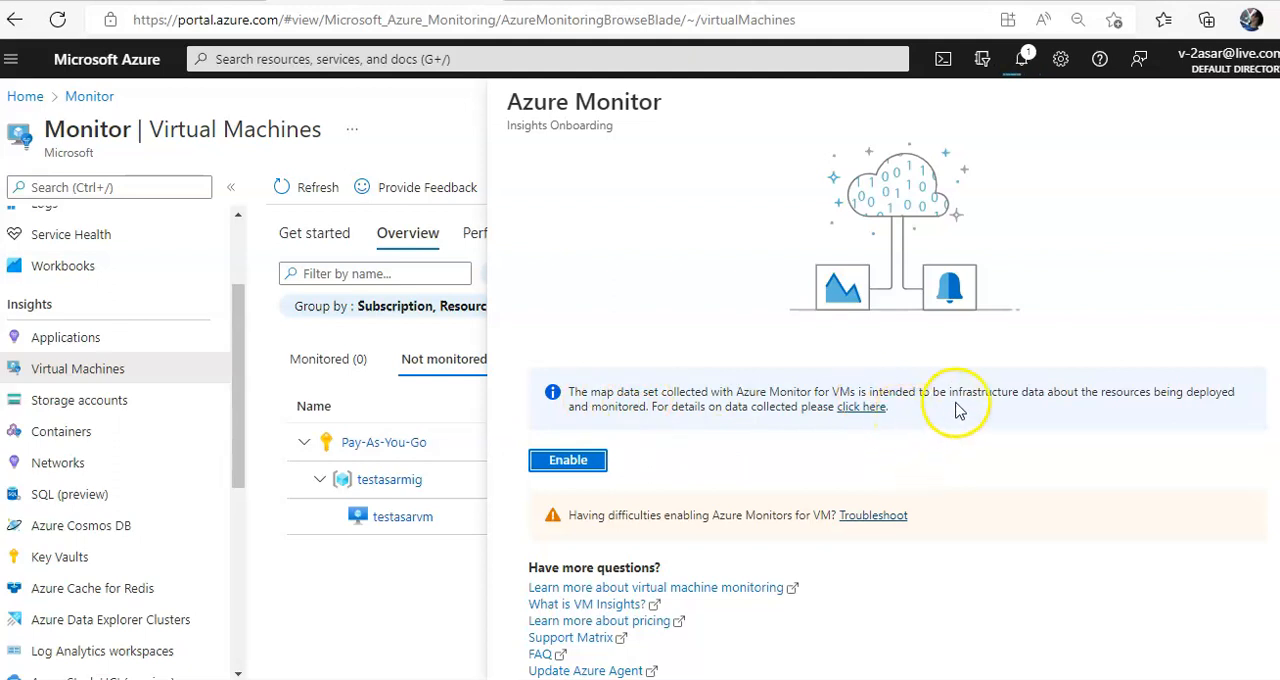
click(567, 460)
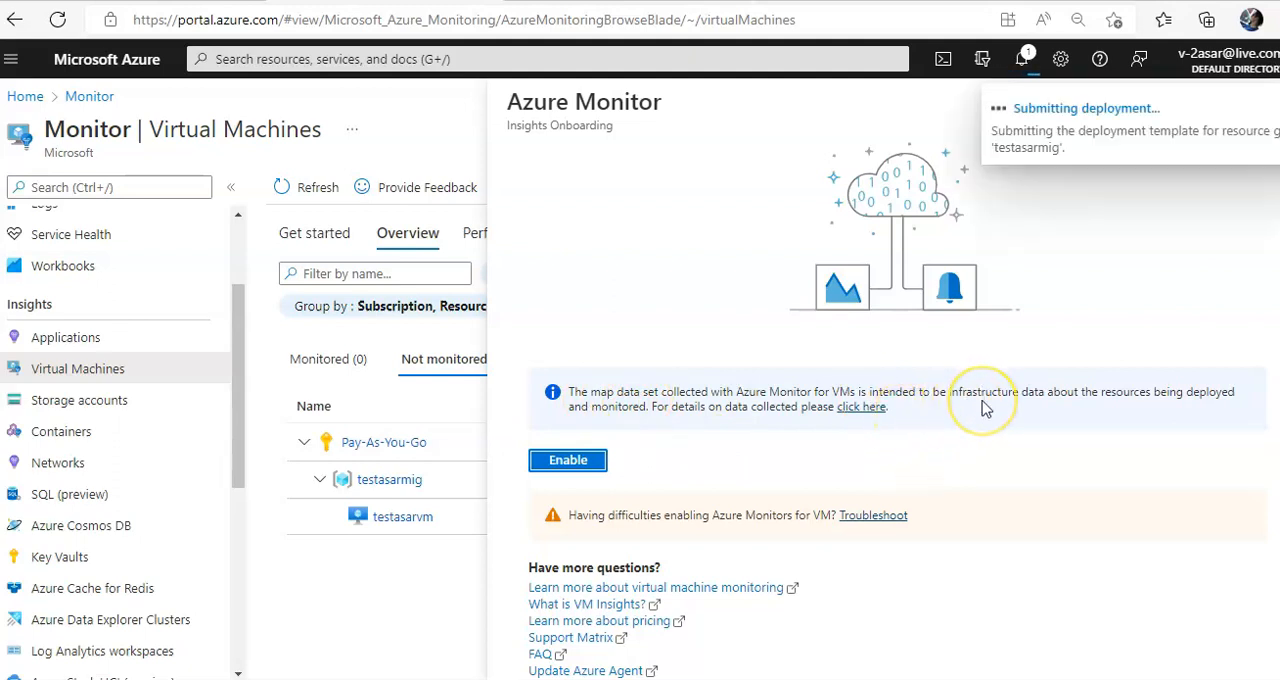
mouse_move(1040, 155)
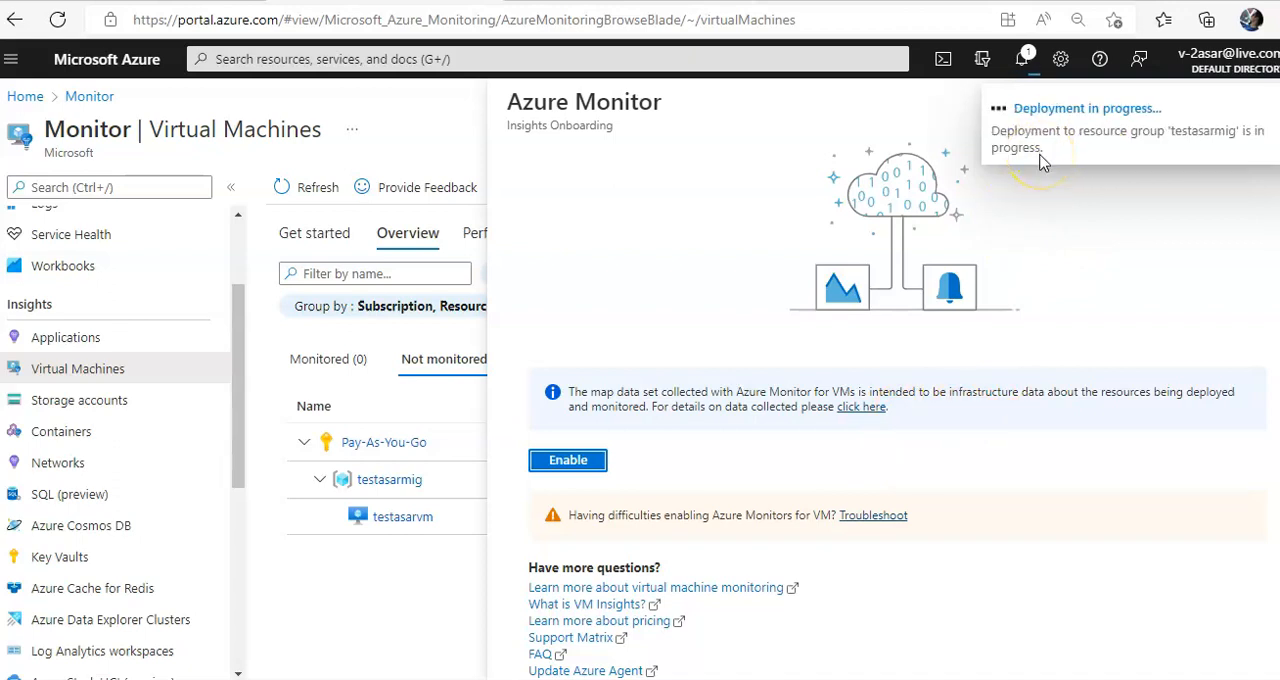
mouse_move(1078, 93)
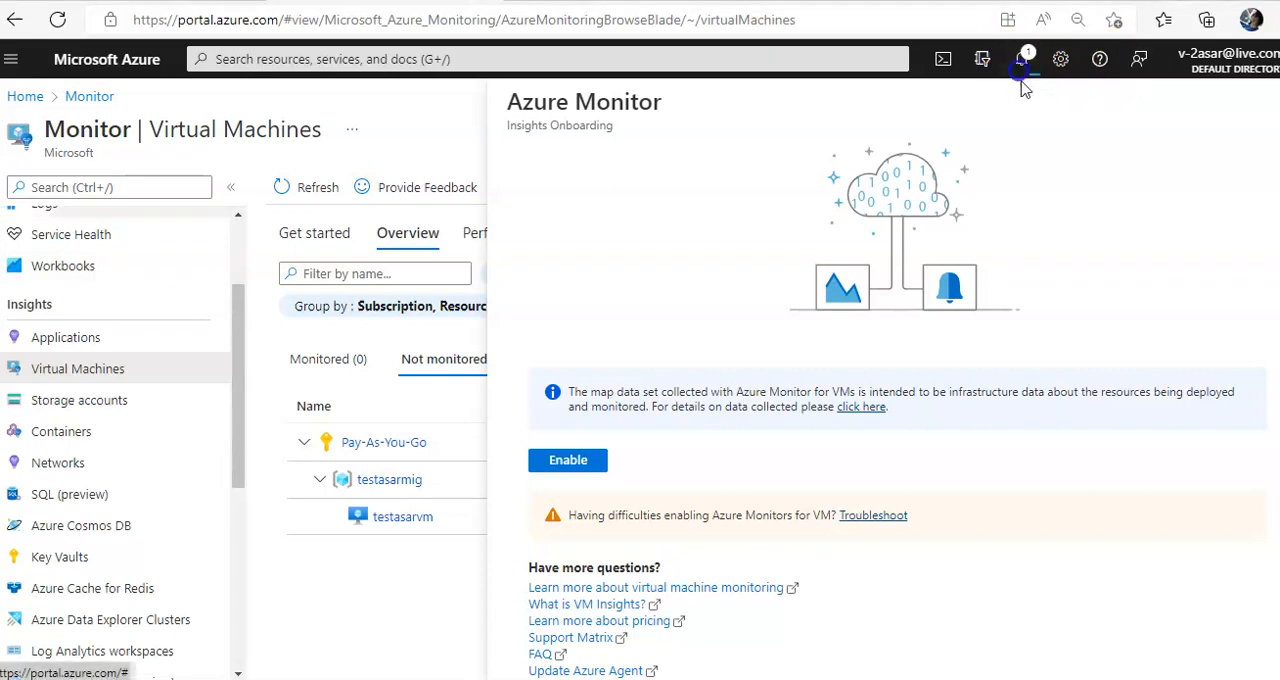
Step: Check the deployment's progress in the notifications bell
click(1021, 58)
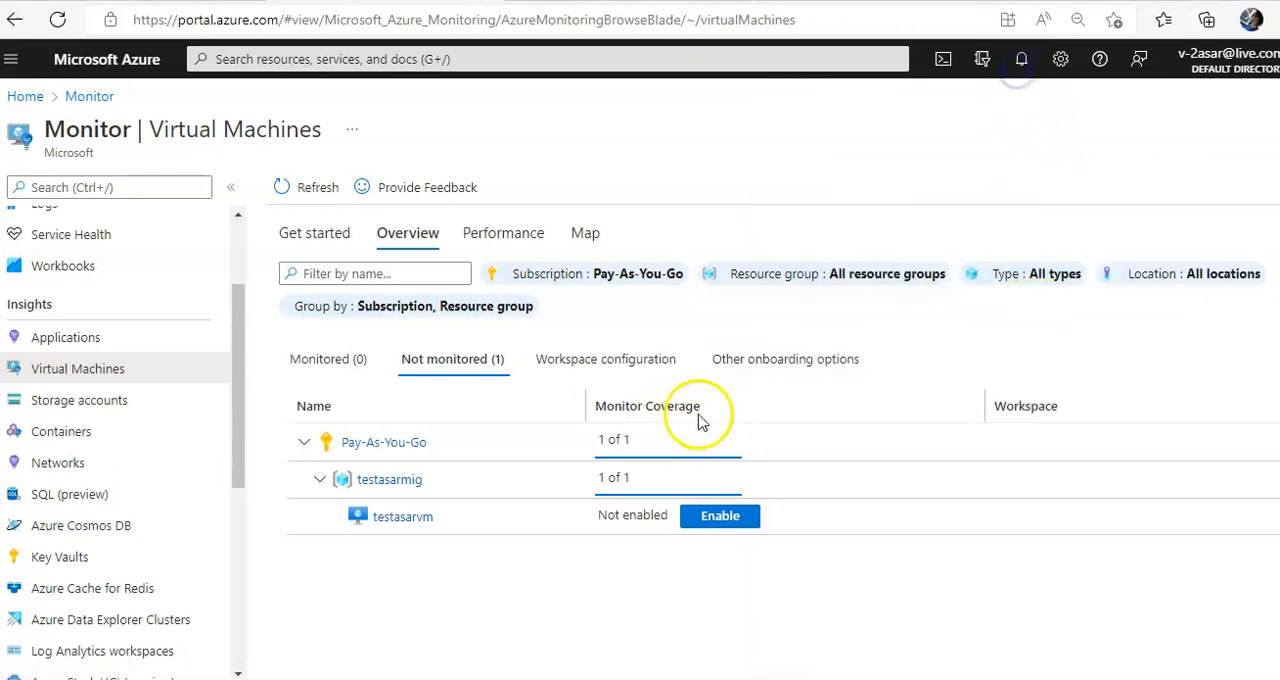
Step: Refresh the lists and confirm testasarvm appears under Monitored (1) using MSVMI-testasardatacollectionrule
click(719, 515)
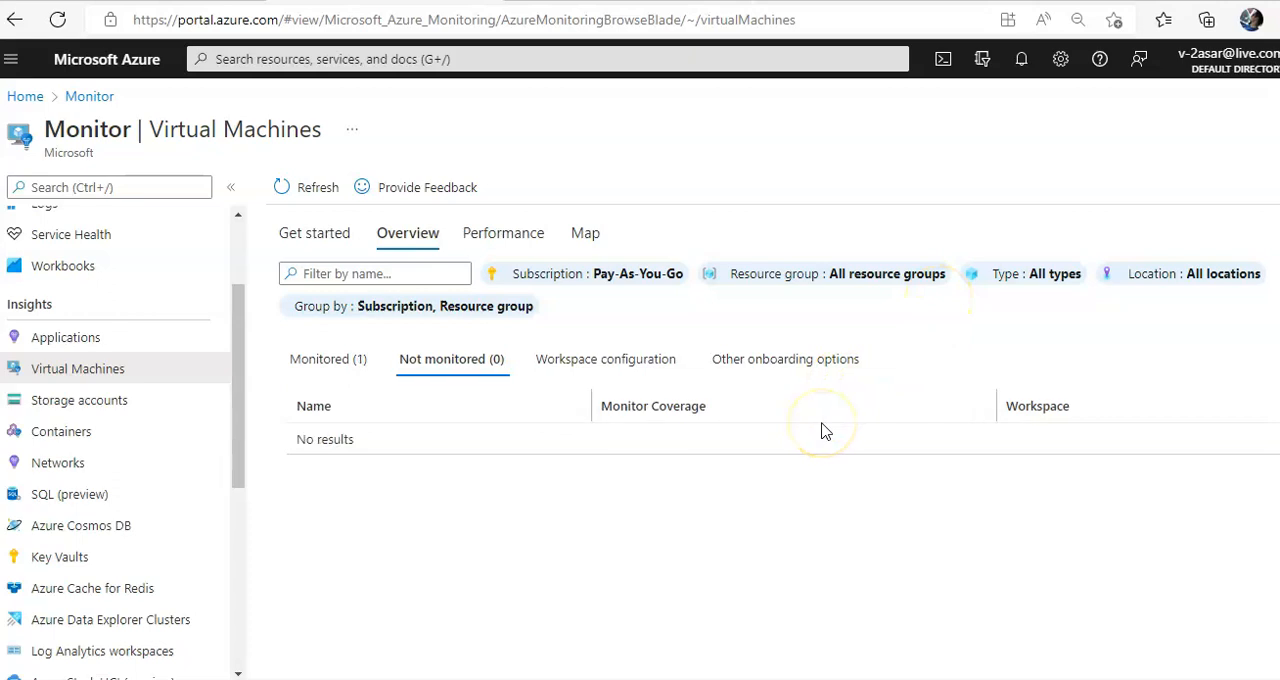
click(451, 359)
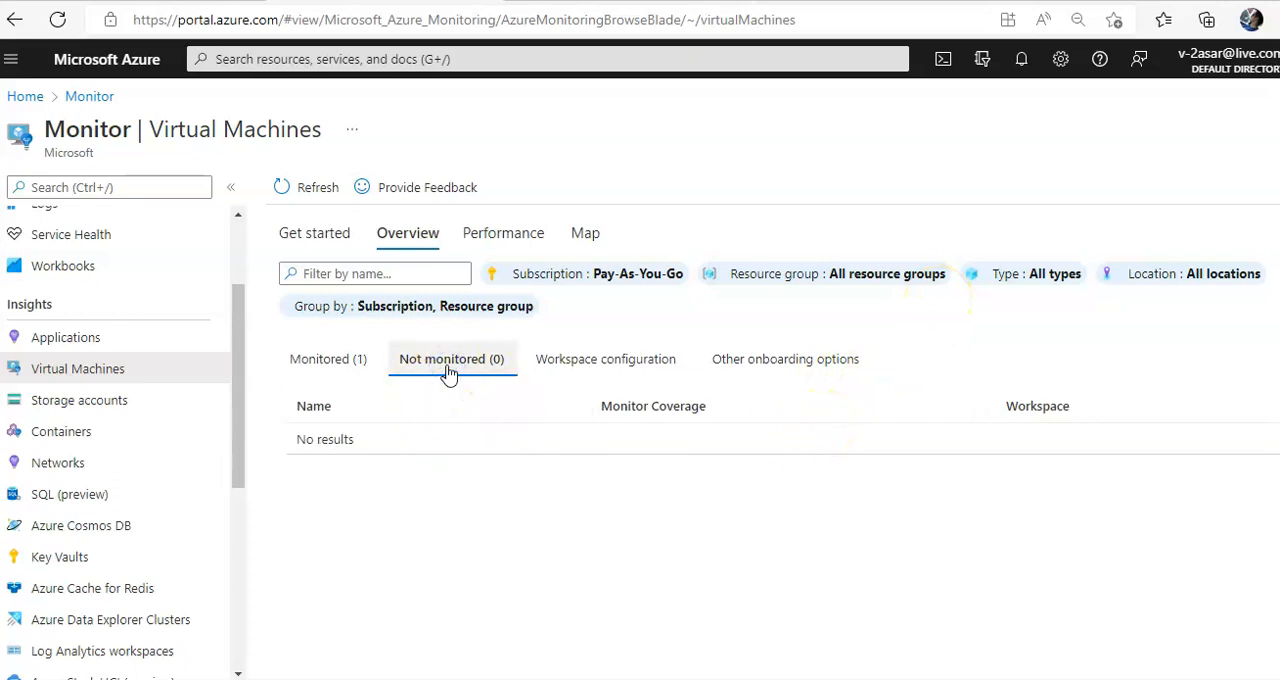
click(328, 359)
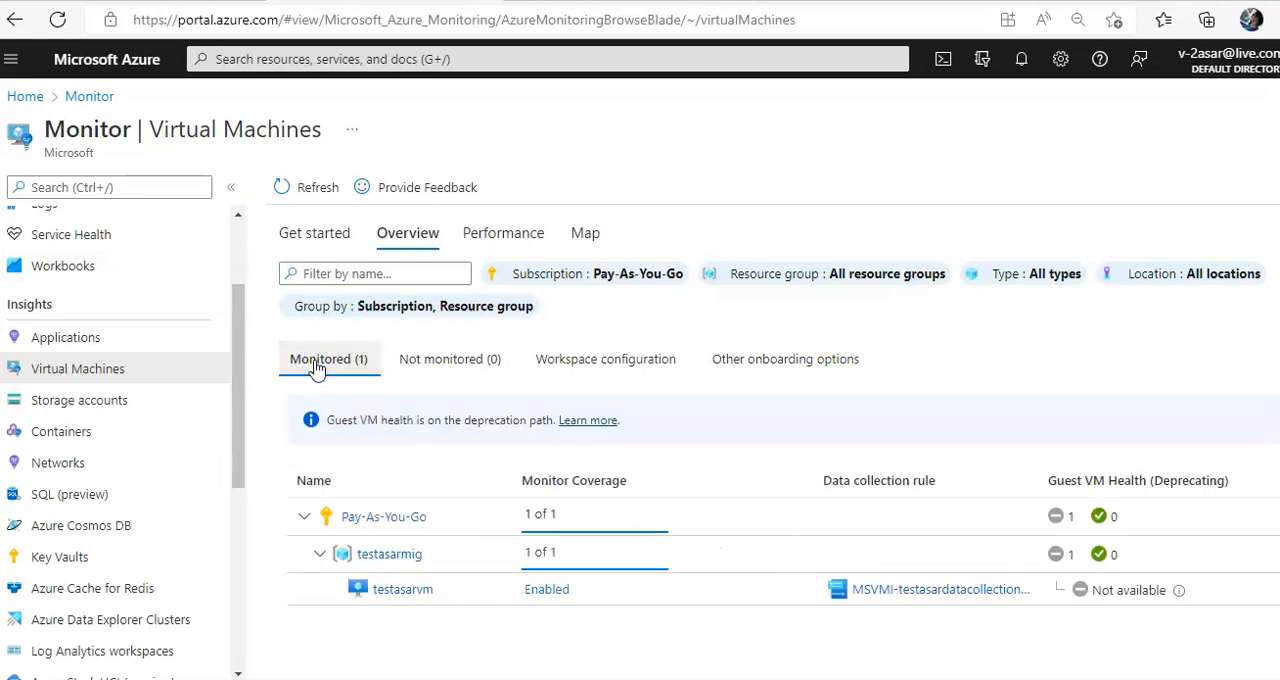